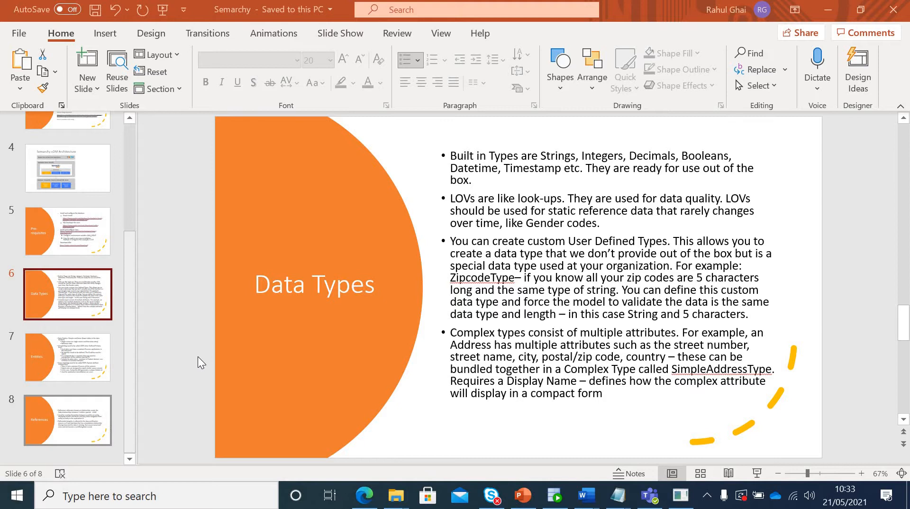
pyautogui.moveTo(86, 277)
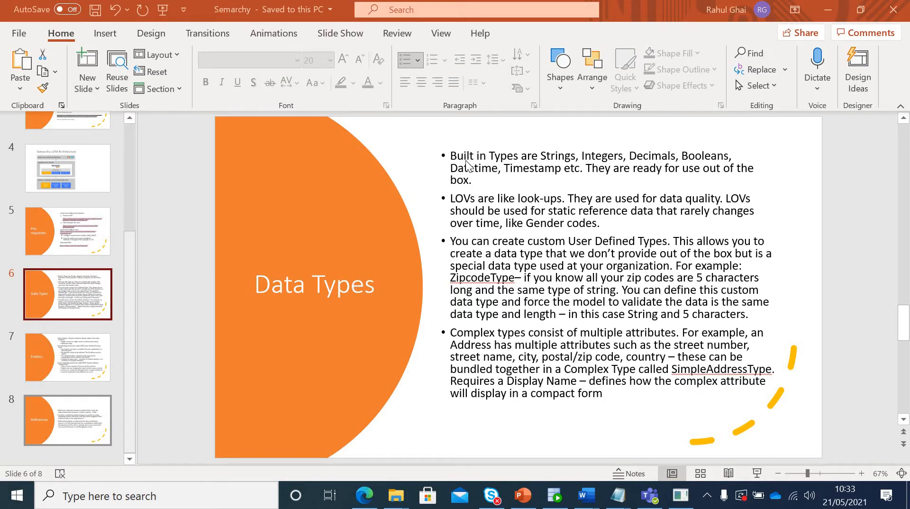
pyautogui.moveTo(512, 169)
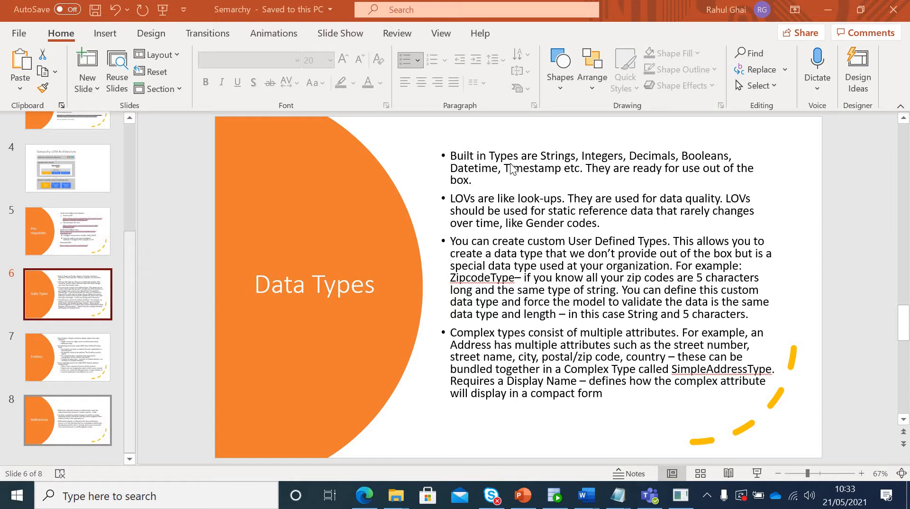
pyautogui.moveTo(556, 171)
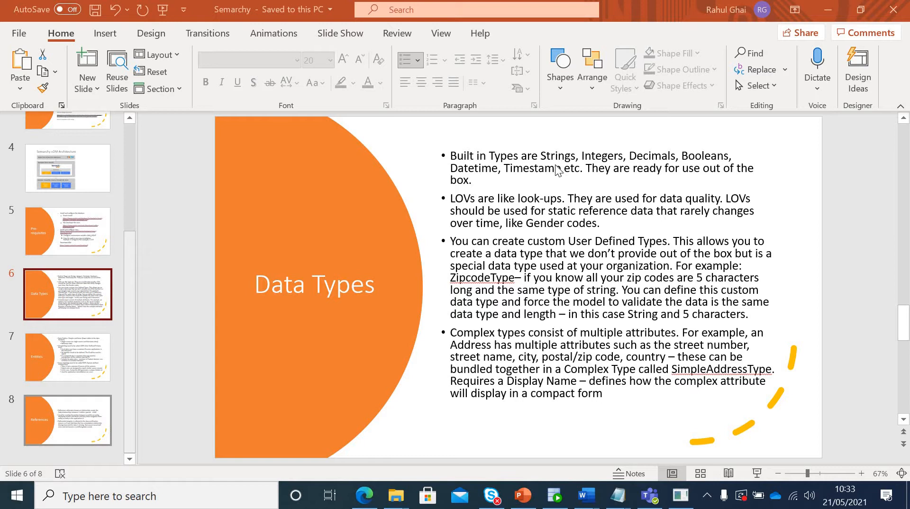
pyautogui.moveTo(587, 176)
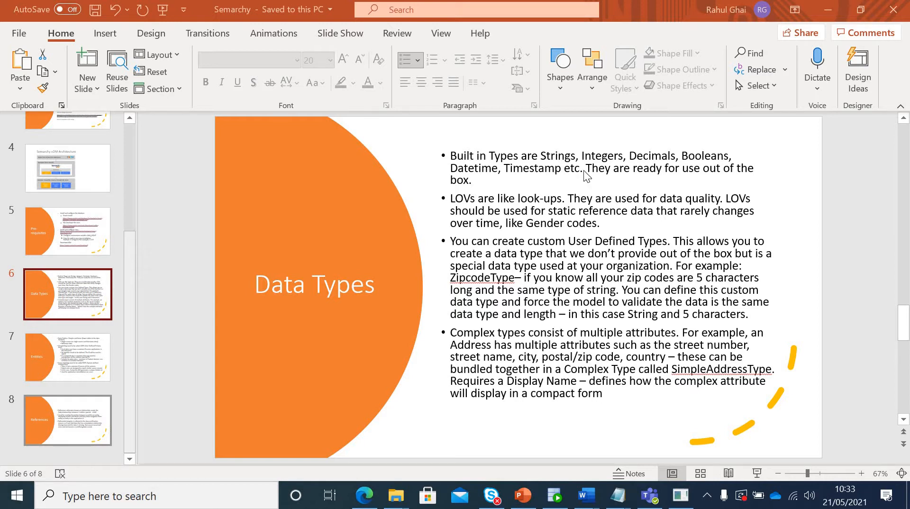
pyautogui.moveTo(468, 214)
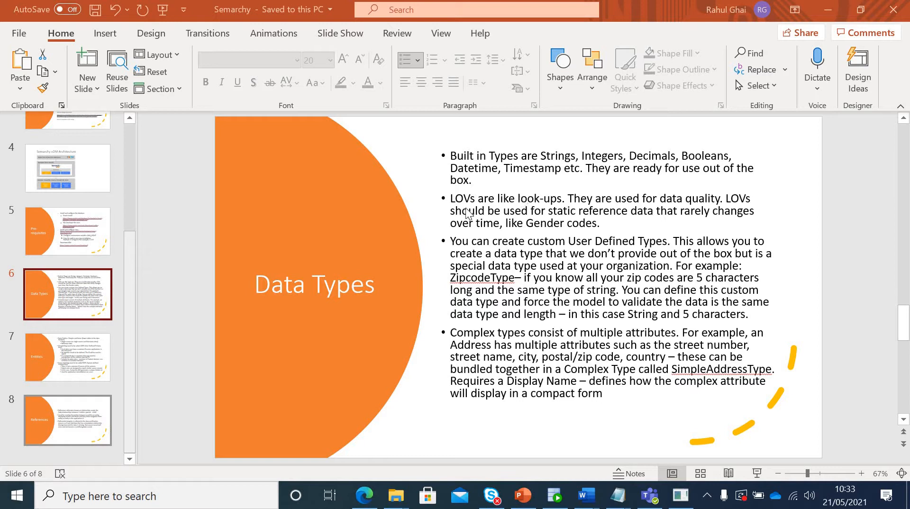
pyautogui.moveTo(460, 210)
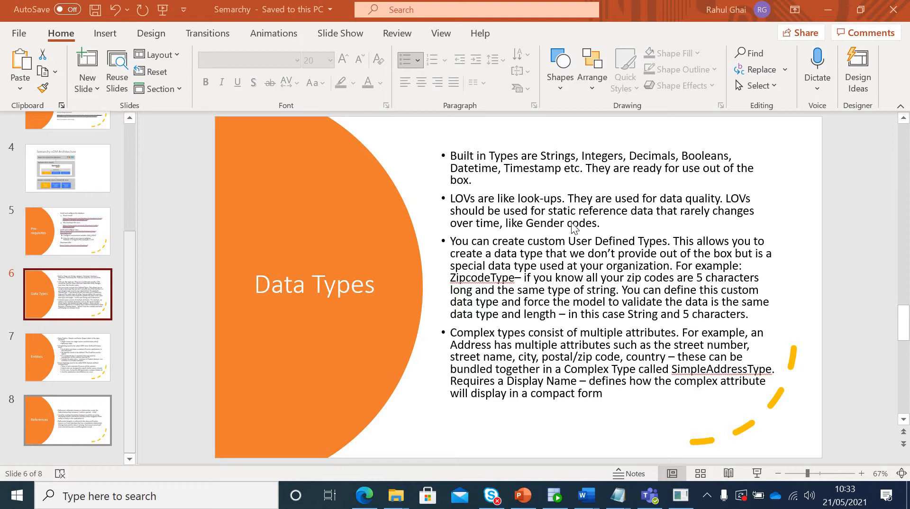
pyautogui.moveTo(608, 228)
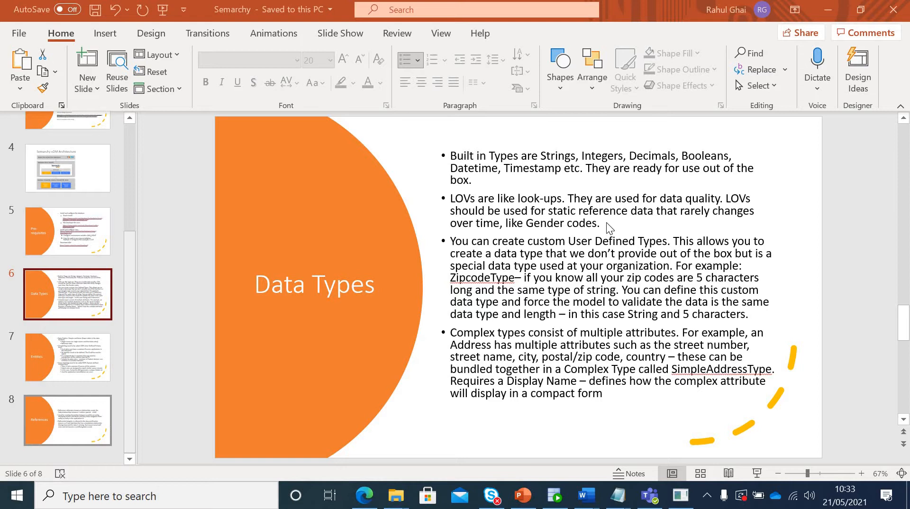
pyautogui.moveTo(562, 264)
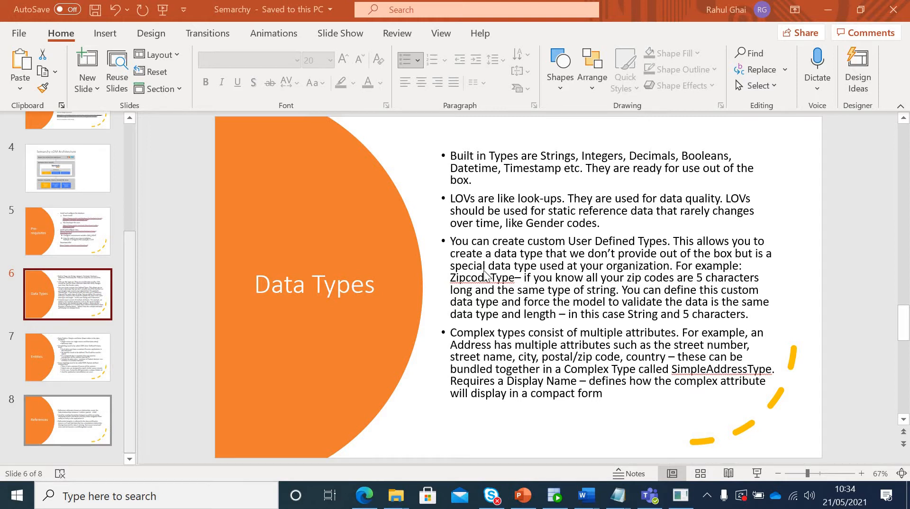
pyautogui.moveTo(478, 291)
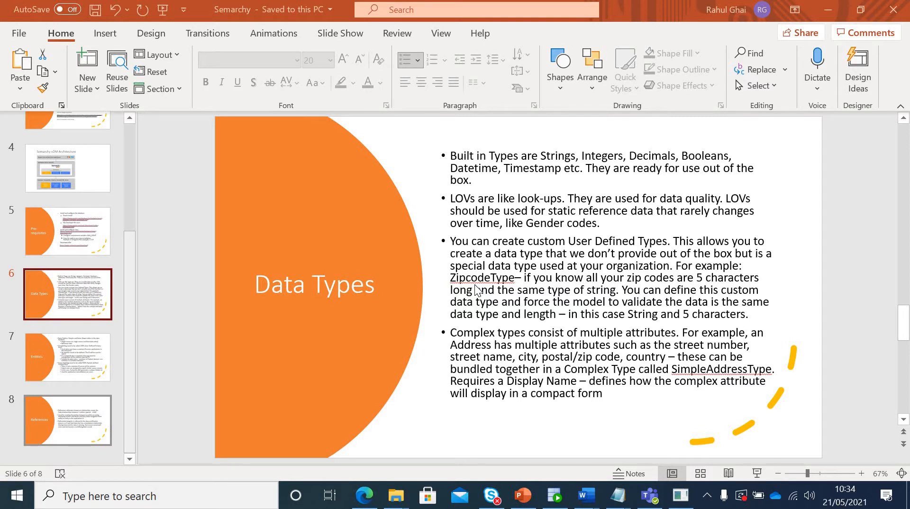
pyautogui.moveTo(533, 354)
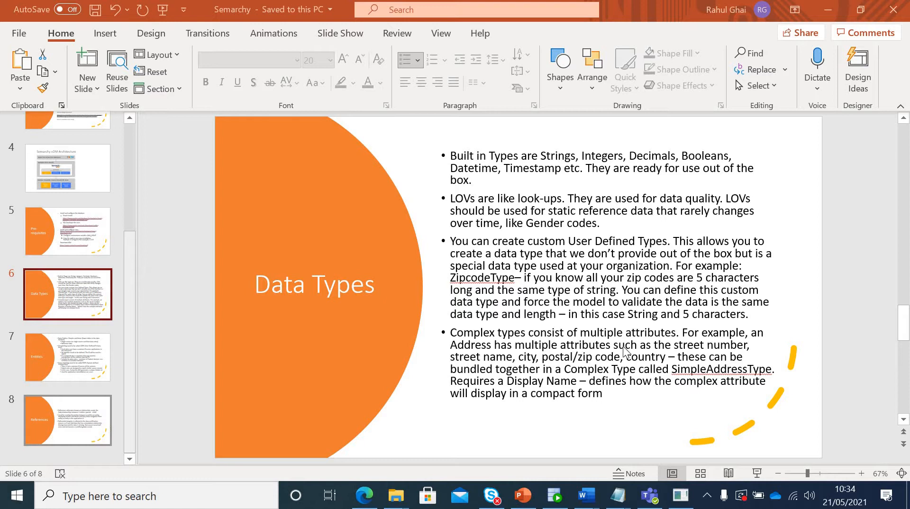
pyautogui.moveTo(639, 354)
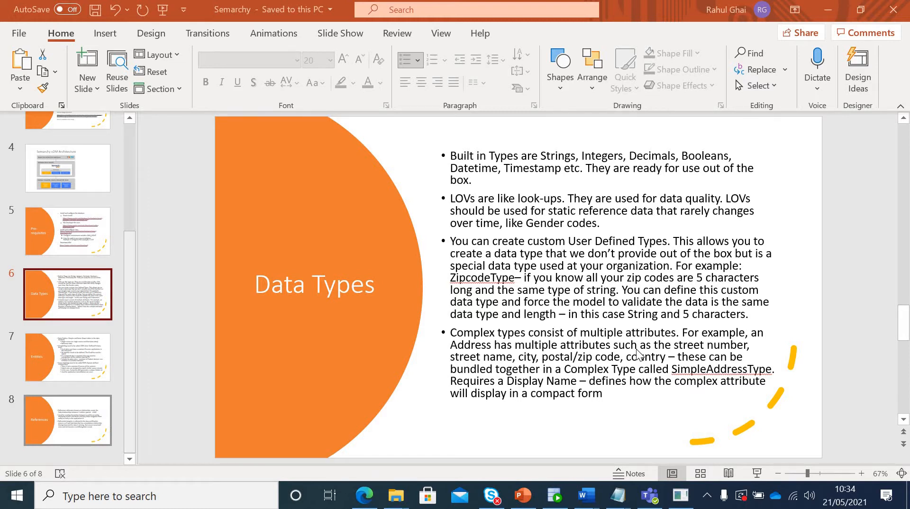
pyautogui.moveTo(761, 377)
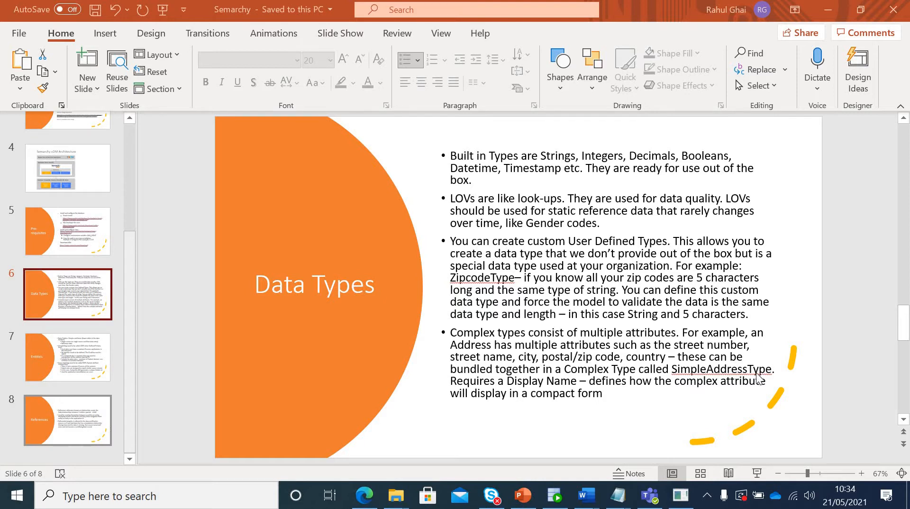
pyautogui.moveTo(78, 349)
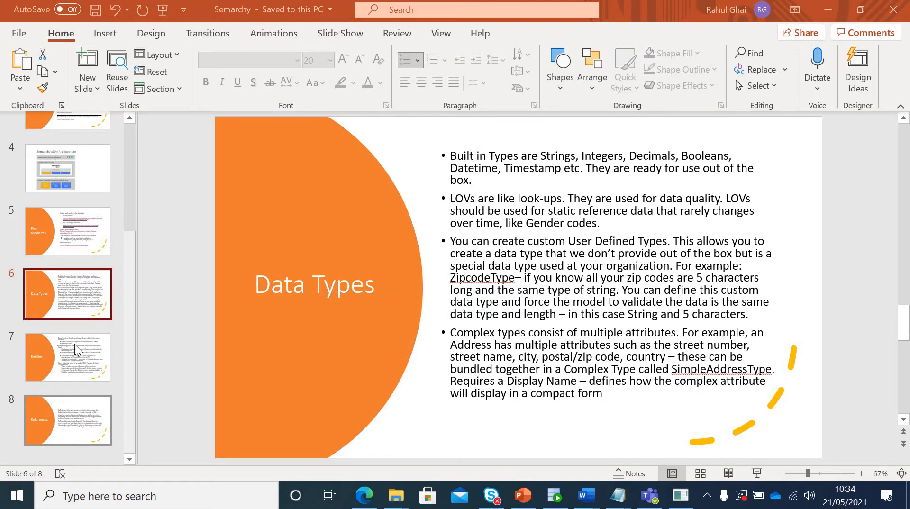
# Show slide 7, 'Entities', covering basic, ID-matching and fuzzy-matching entities.
pyautogui.click(67, 356)
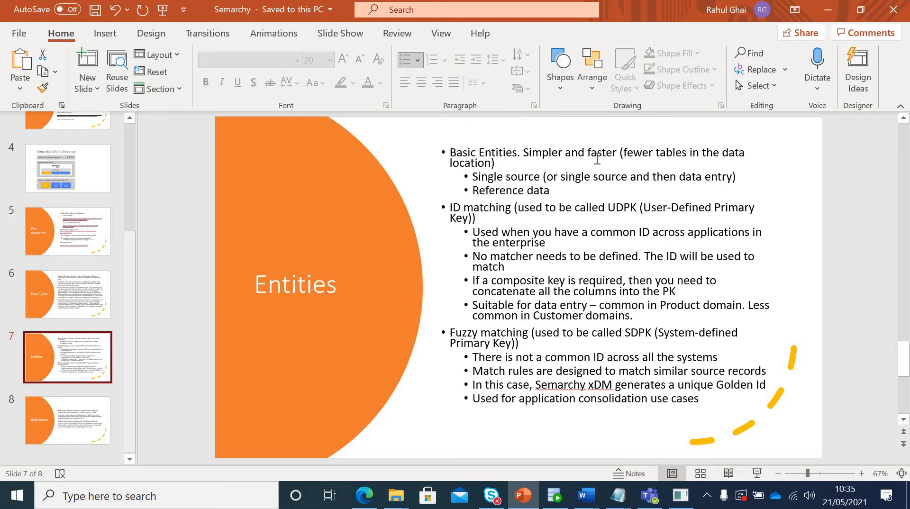
pyautogui.moveTo(637, 159)
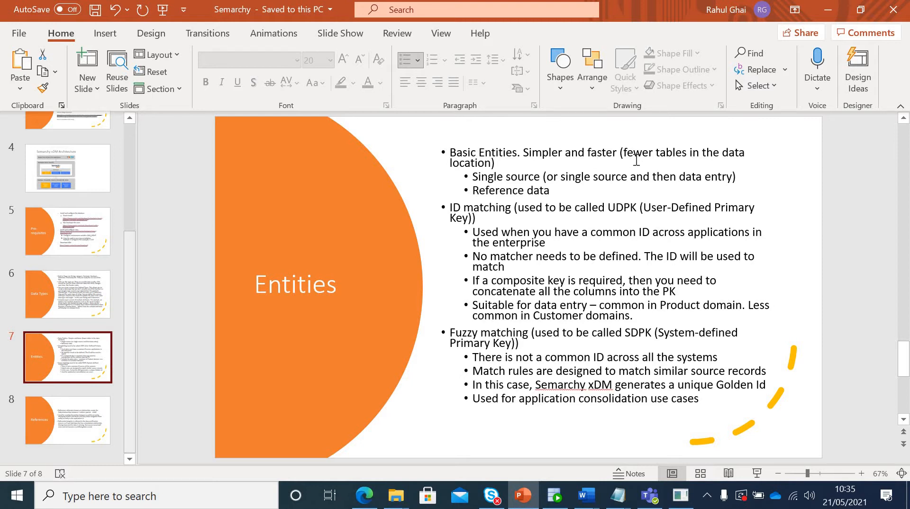
pyautogui.moveTo(497, 140)
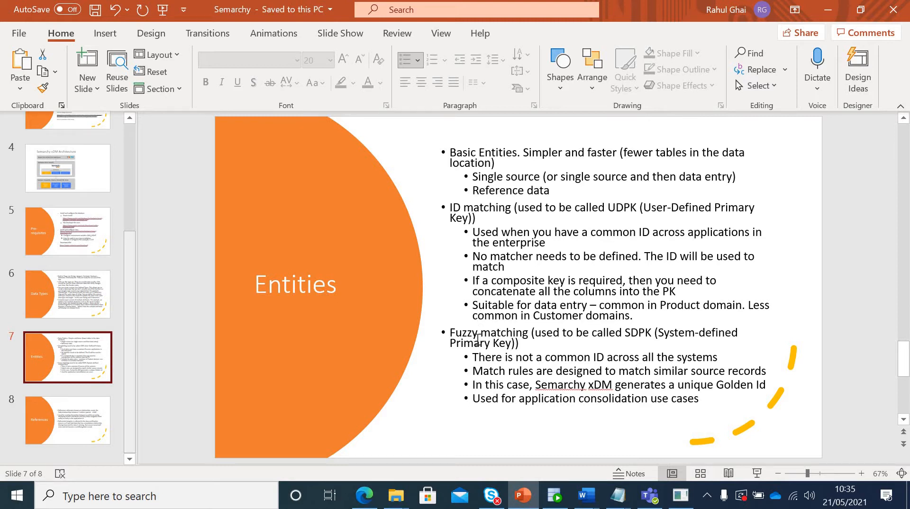
pyautogui.moveTo(548, 259)
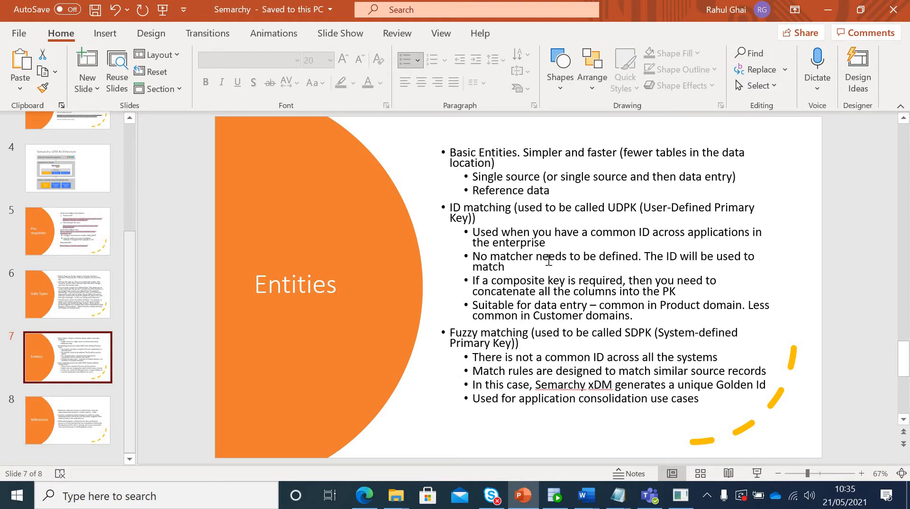
pyautogui.moveTo(660, 183)
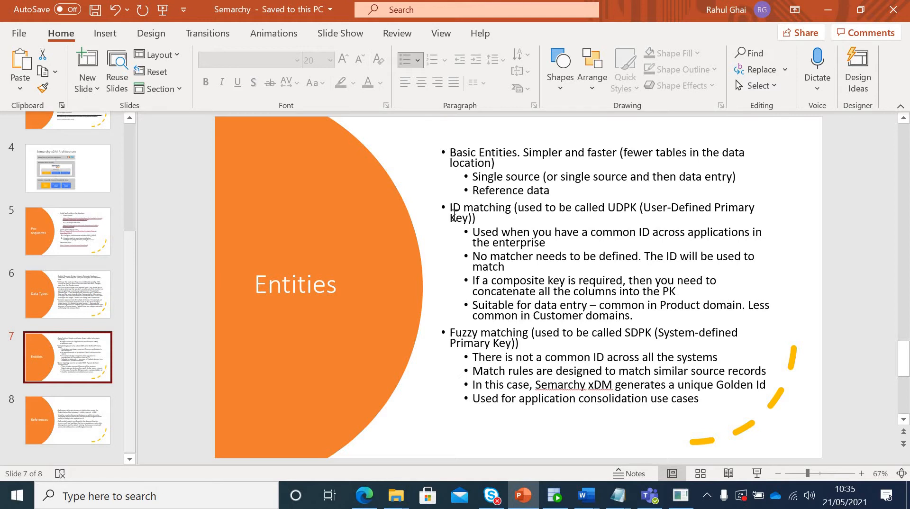
pyautogui.moveTo(493, 226)
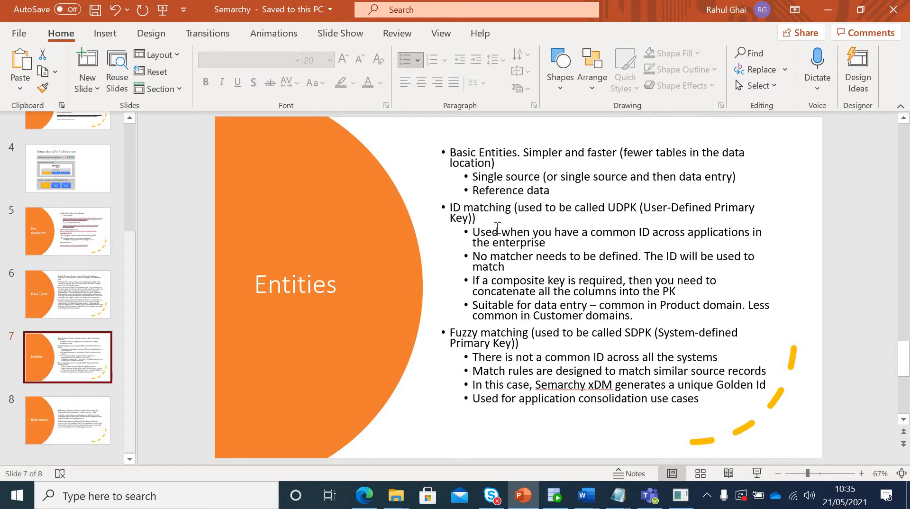
pyautogui.moveTo(462, 209)
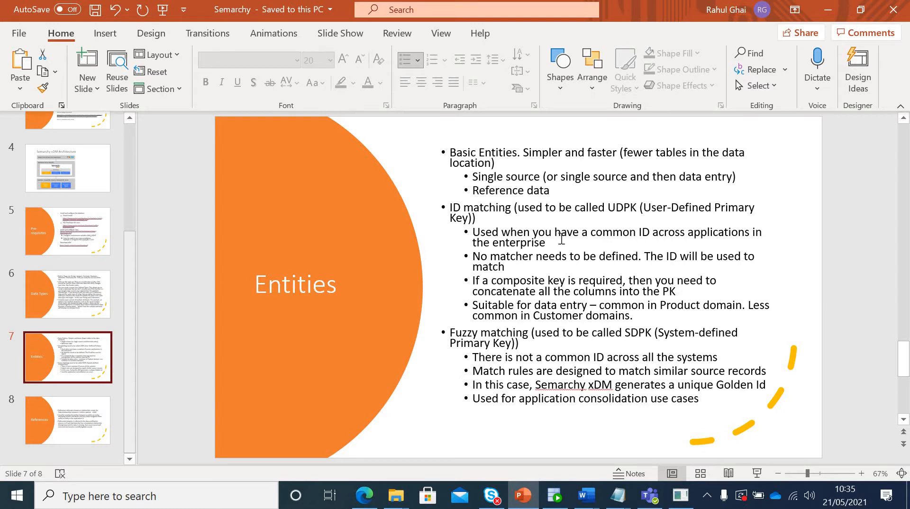
pyautogui.moveTo(594, 267)
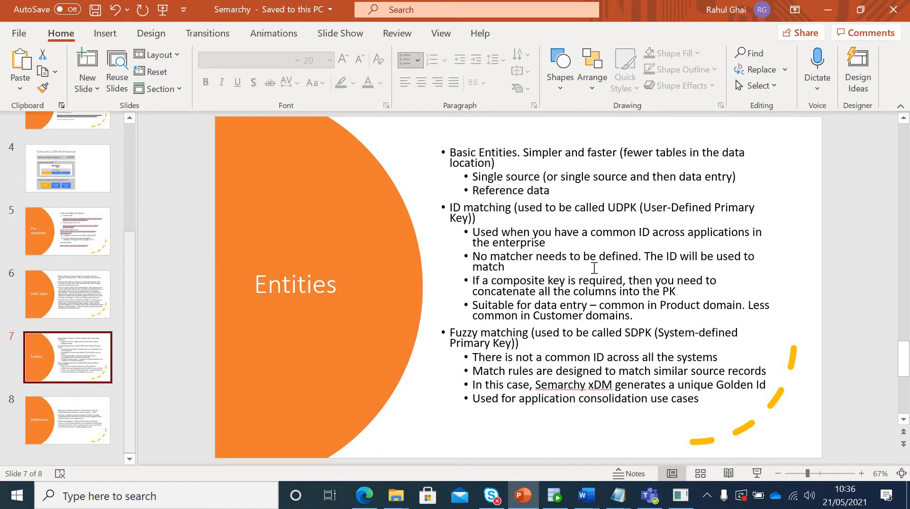
pyautogui.moveTo(613, 300)
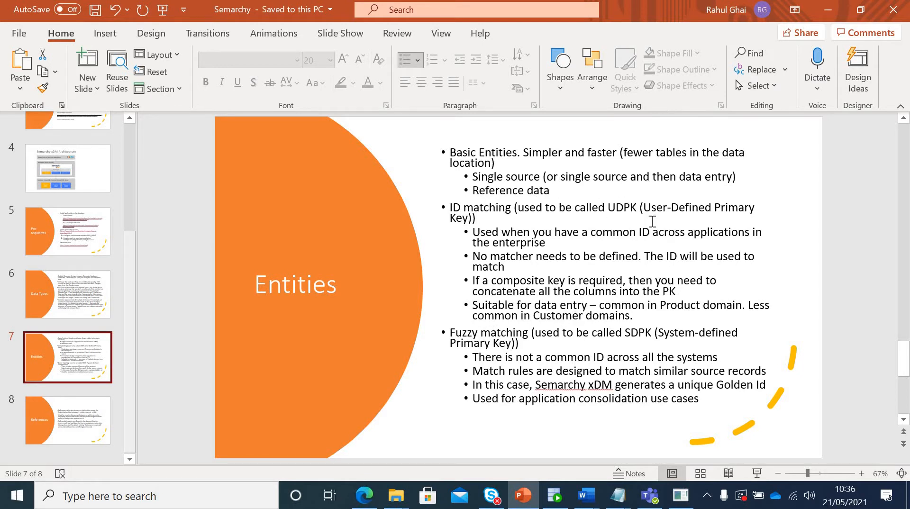
pyautogui.moveTo(713, 216)
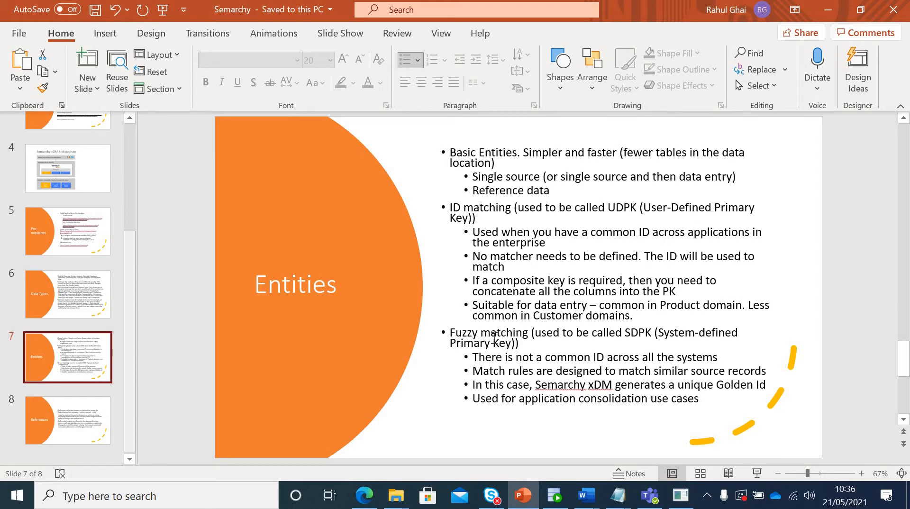
pyautogui.moveTo(525, 343)
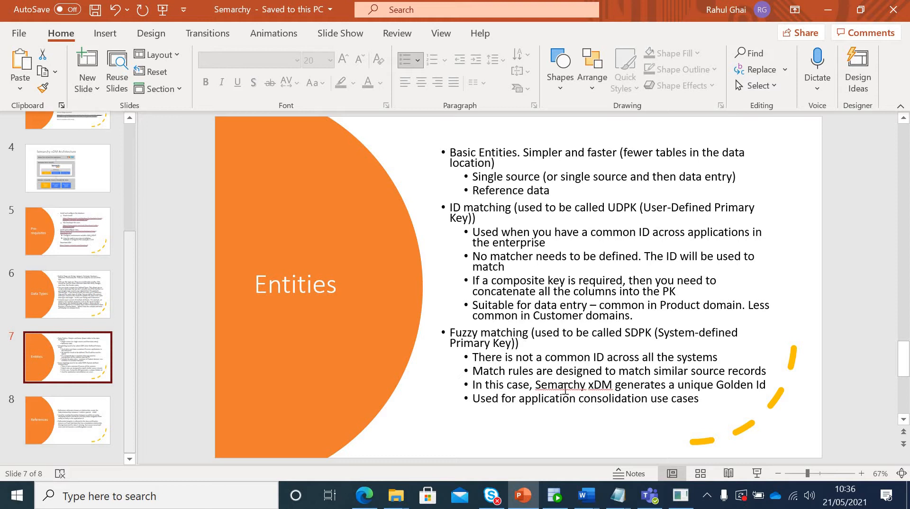
pyautogui.moveTo(697, 364)
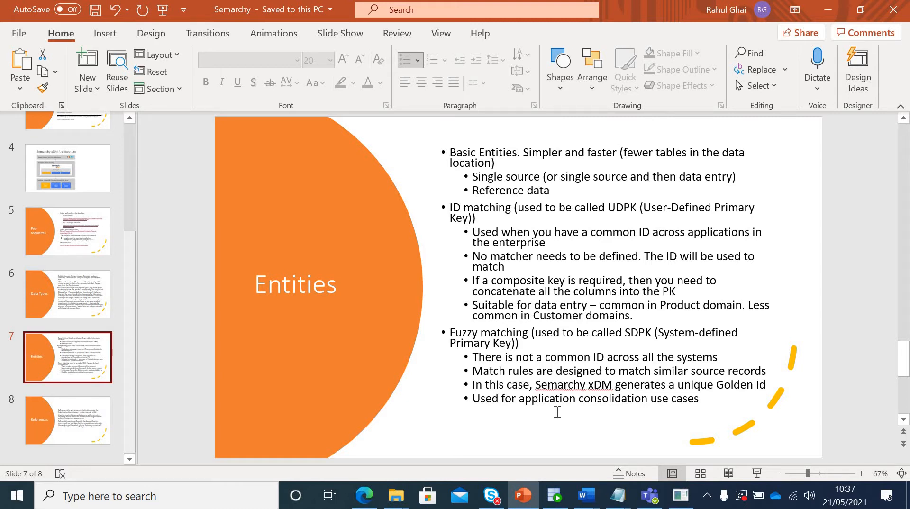
pyautogui.moveTo(476, 354)
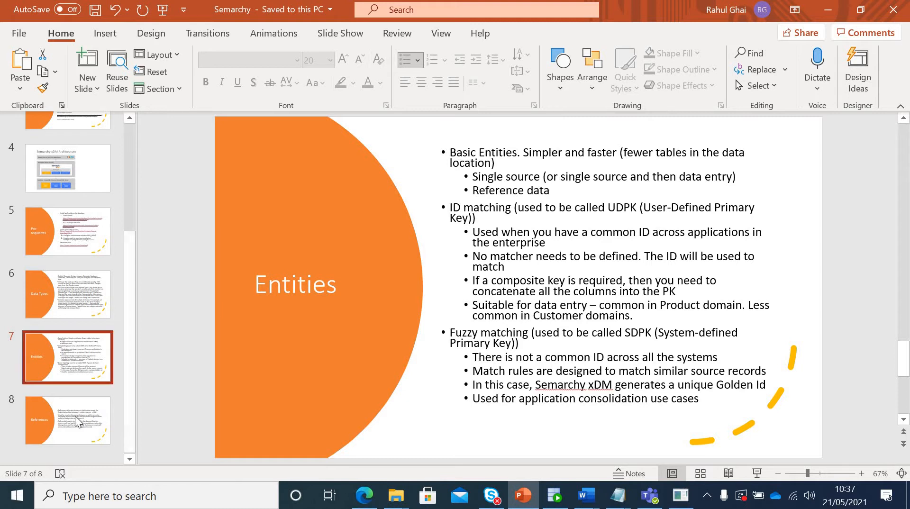
# Show slide 8, 'References', on relationships, hierarchies and referential integrity.
pyautogui.click(68, 420)
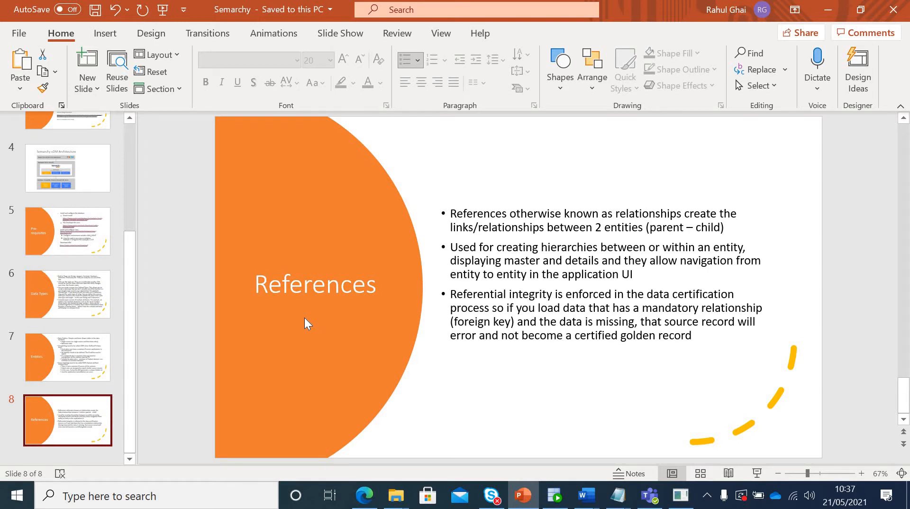
pyautogui.moveTo(626, 258)
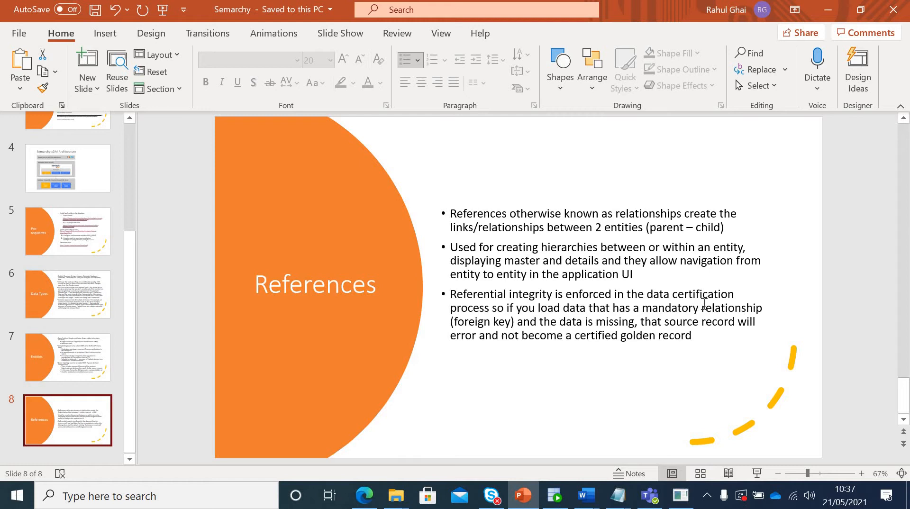
pyautogui.moveTo(719, 302)
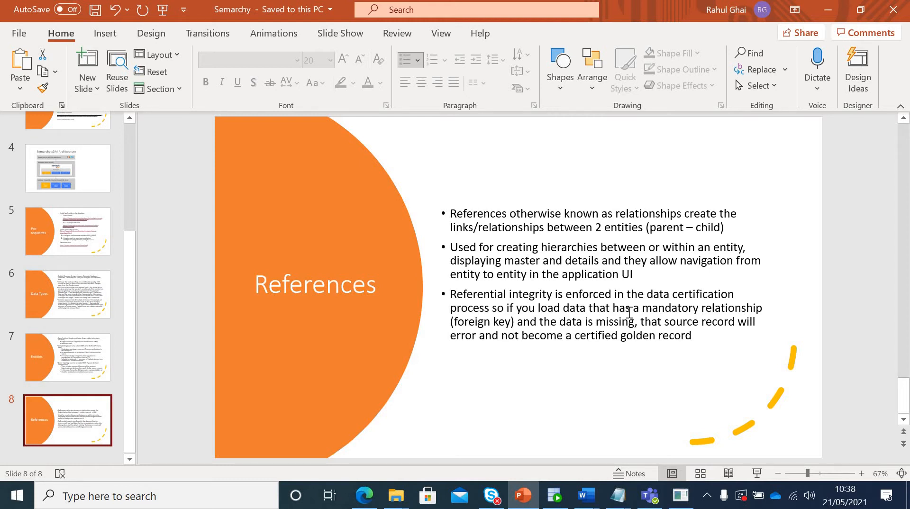
pyautogui.moveTo(426, 333)
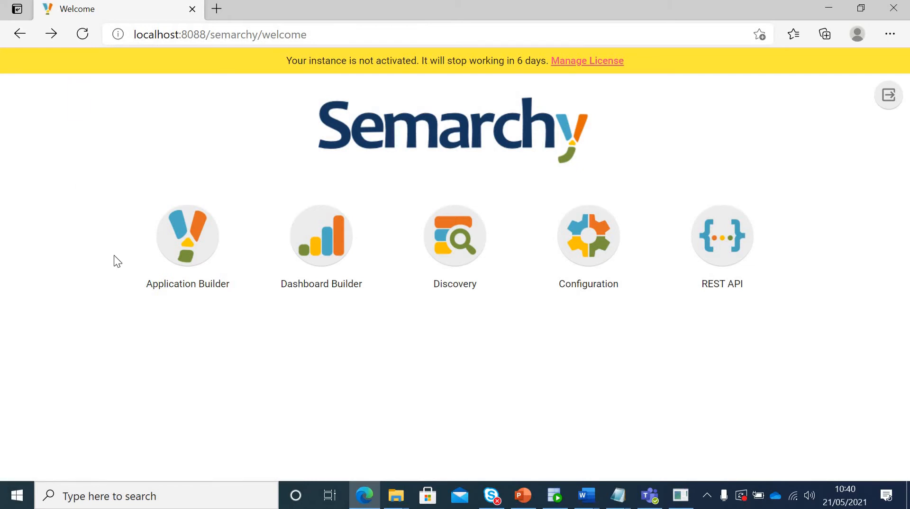
pyautogui.moveTo(115, 196)
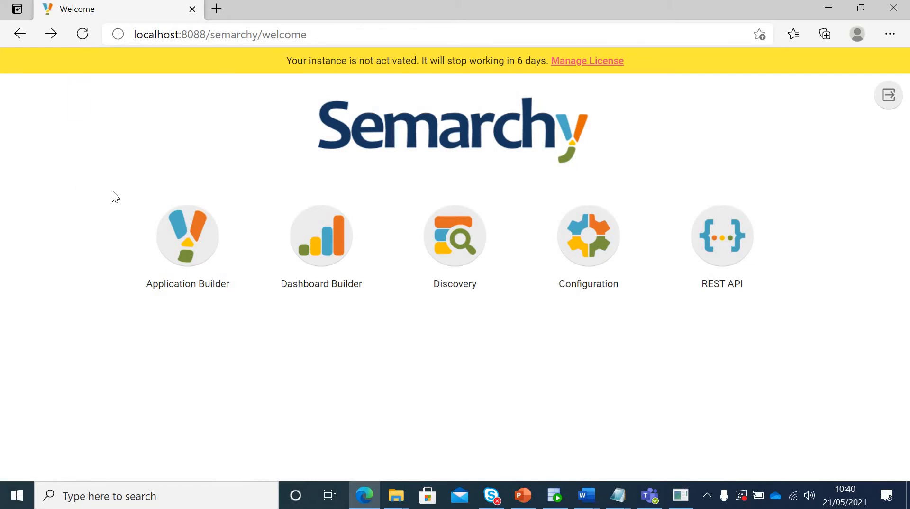
pyautogui.moveTo(183, 339)
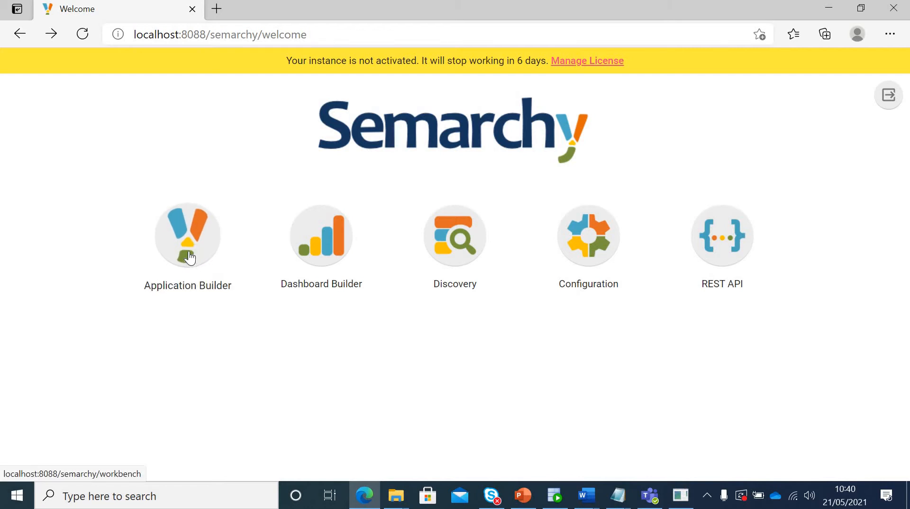
# Launch the Application Builder from the Semarchy welcome page to reach Model Design.
pyautogui.click(187, 235)
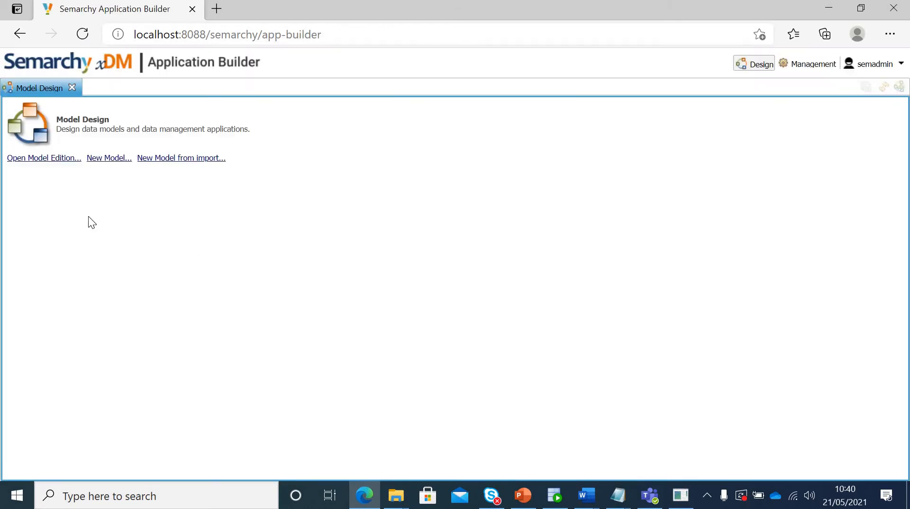
pyautogui.moveTo(42, 180)
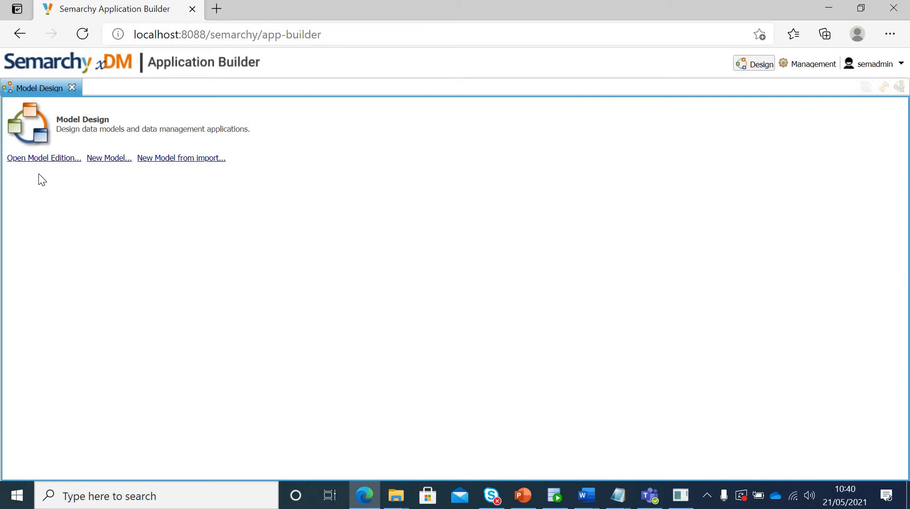
pyautogui.moveTo(49, 173)
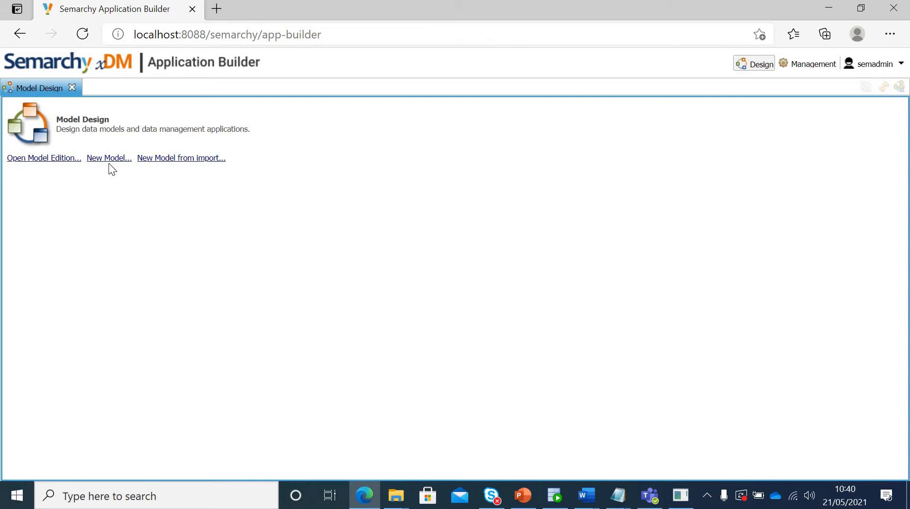
pyautogui.moveTo(179, 169)
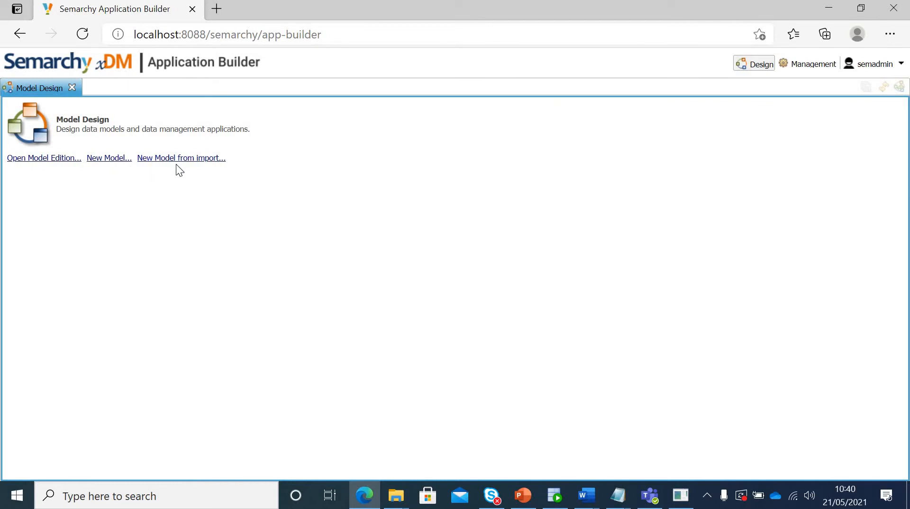
pyautogui.moveTo(202, 185)
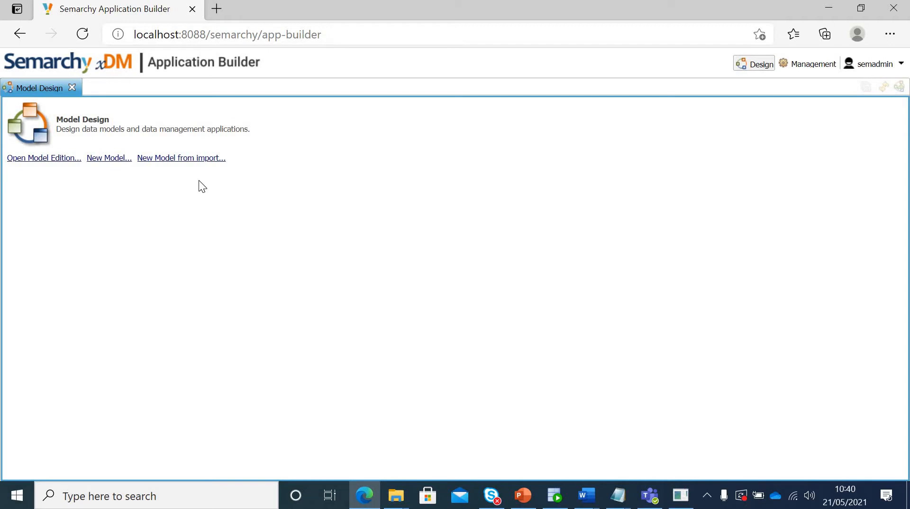
pyautogui.moveTo(69, 212)
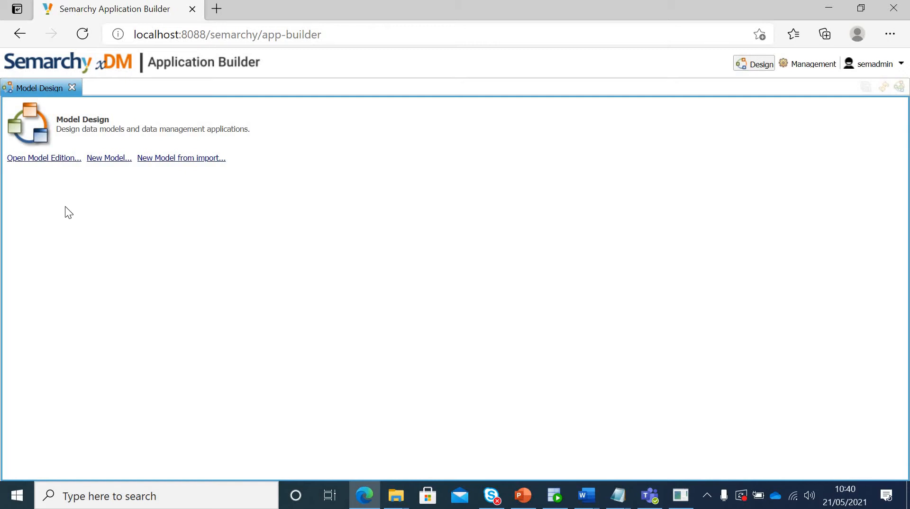
pyautogui.moveTo(109, 158)
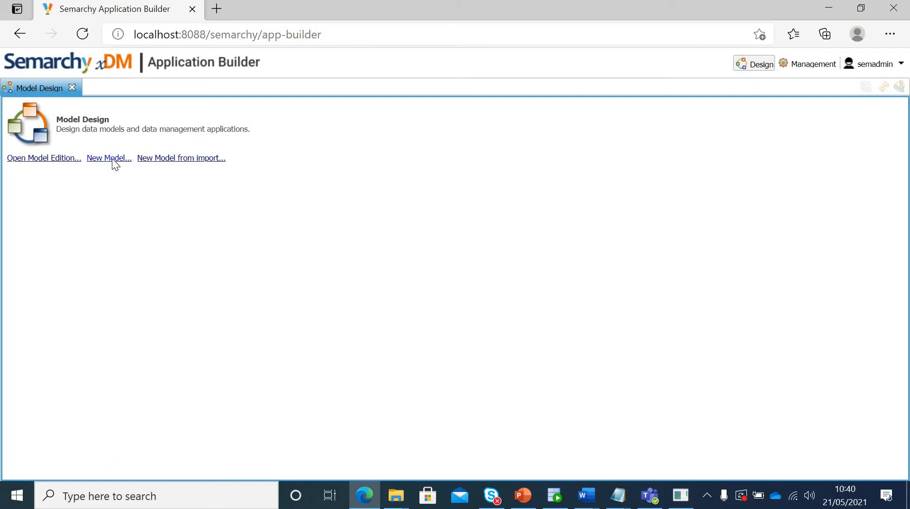
# Create model CustomerDataModel with description 'This is a customer data model'.
pyautogui.click(109, 157)
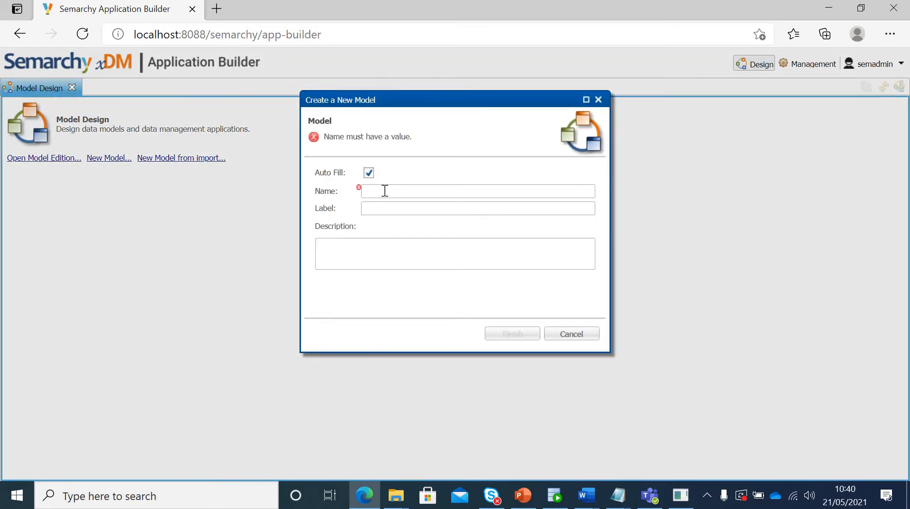
pyautogui.write('c')
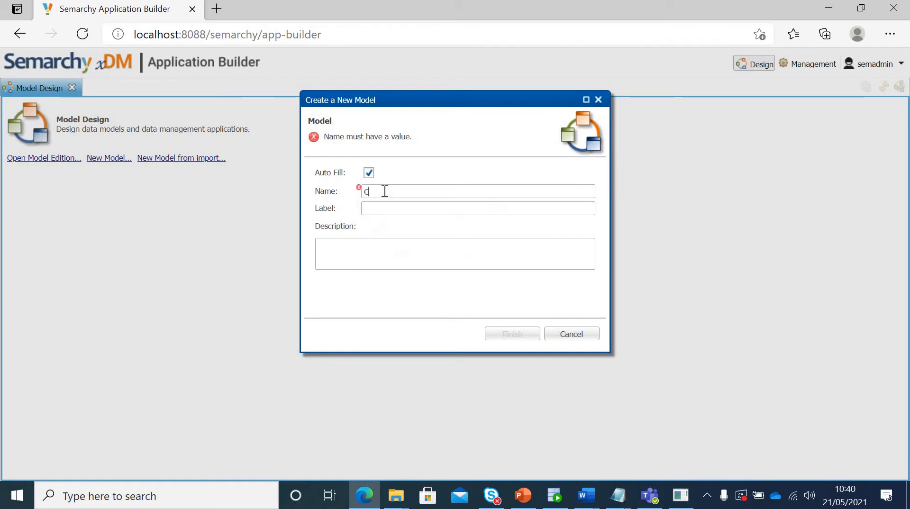
pyautogui.write('ustomerDataModel')
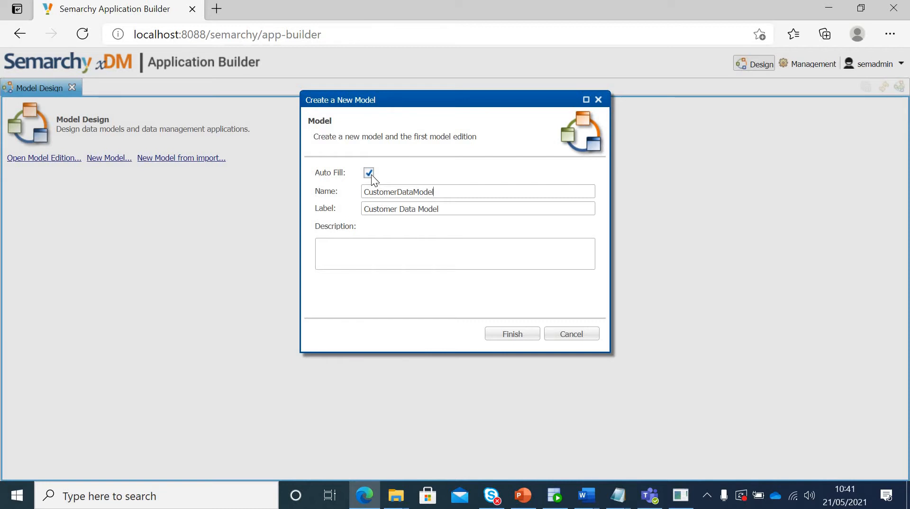
pyautogui.moveTo(439, 209)
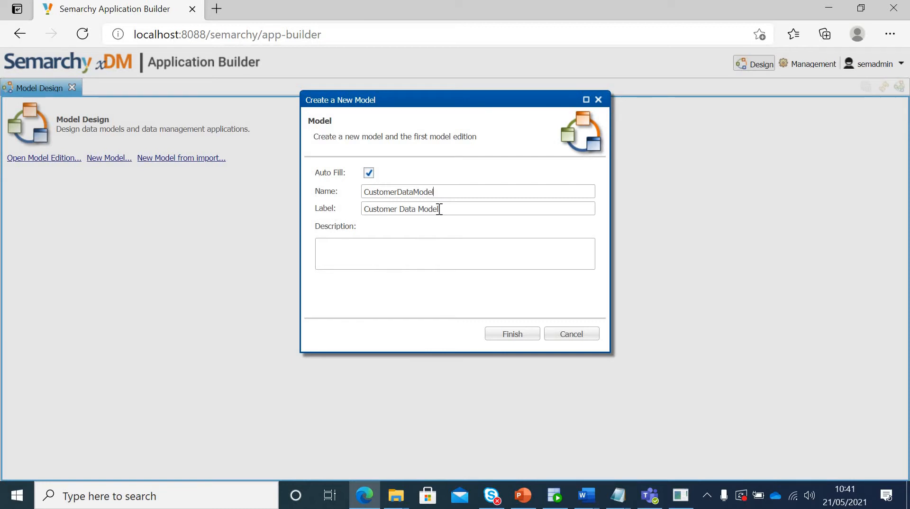
pyautogui.moveTo(418, 254)
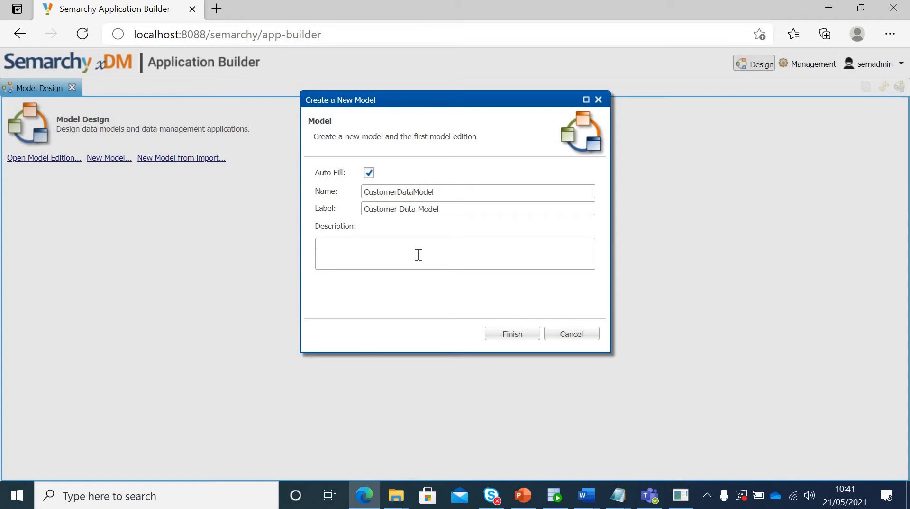
pyautogui.write('This')
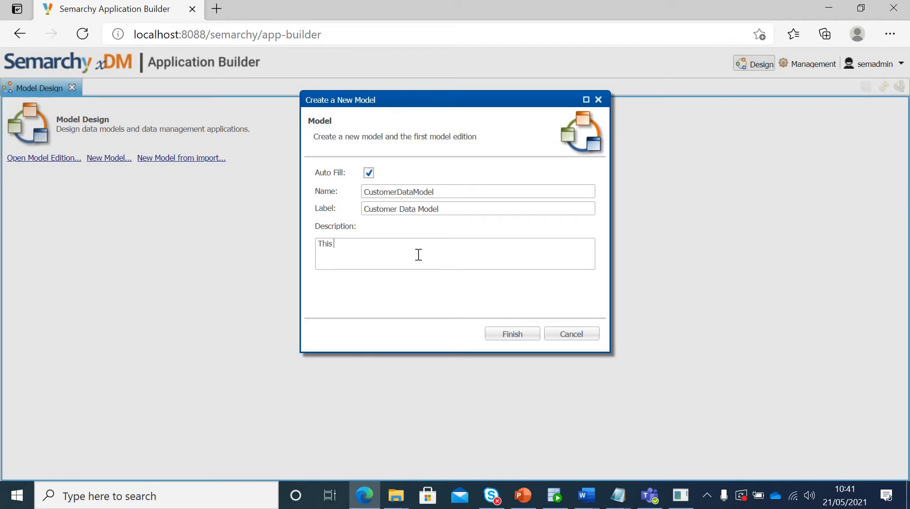
pyautogui.write('is a custome')
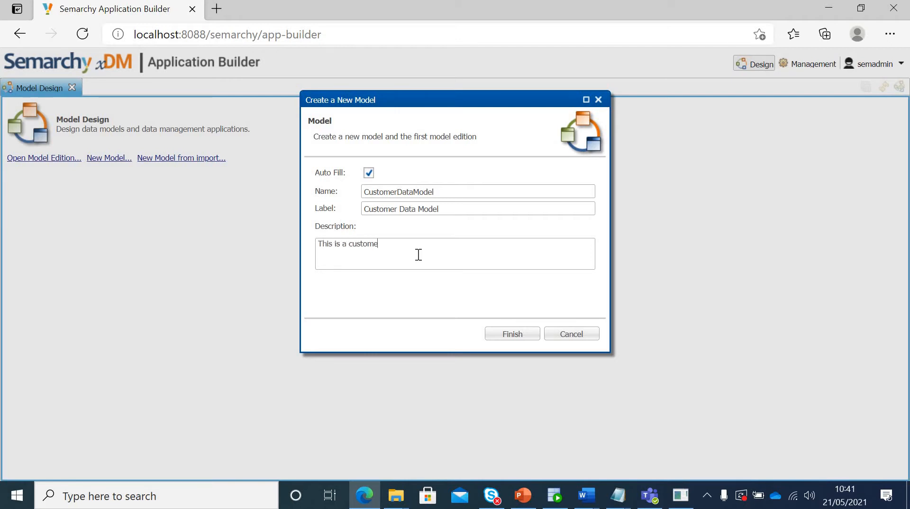
pyautogui.write('r data model')
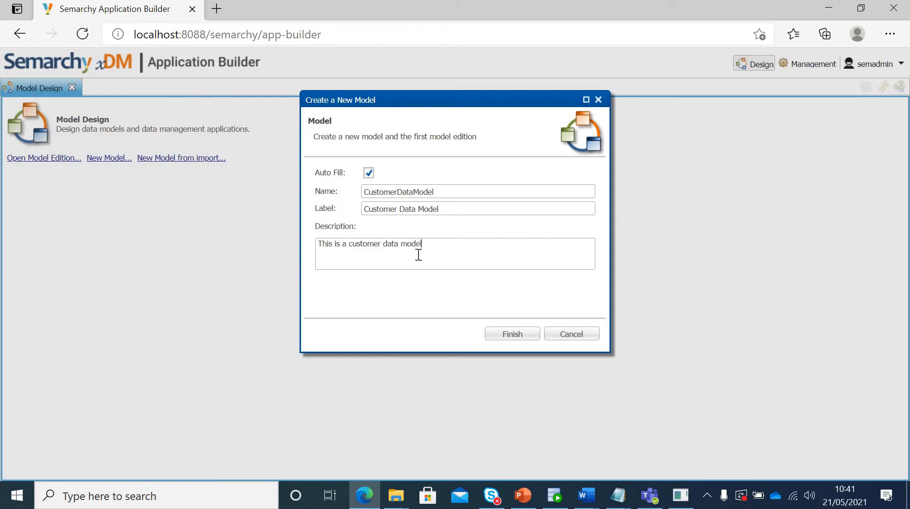
pyautogui.moveTo(521, 329)
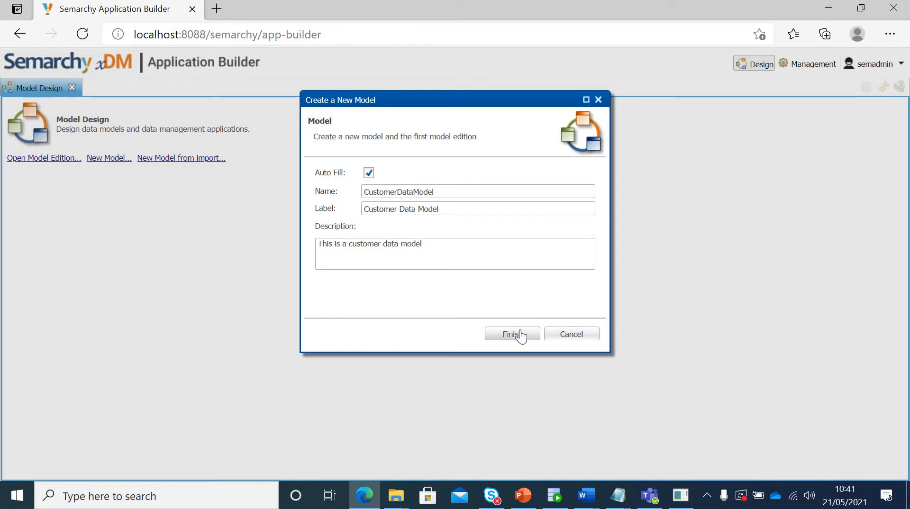
pyautogui.click(511, 334)
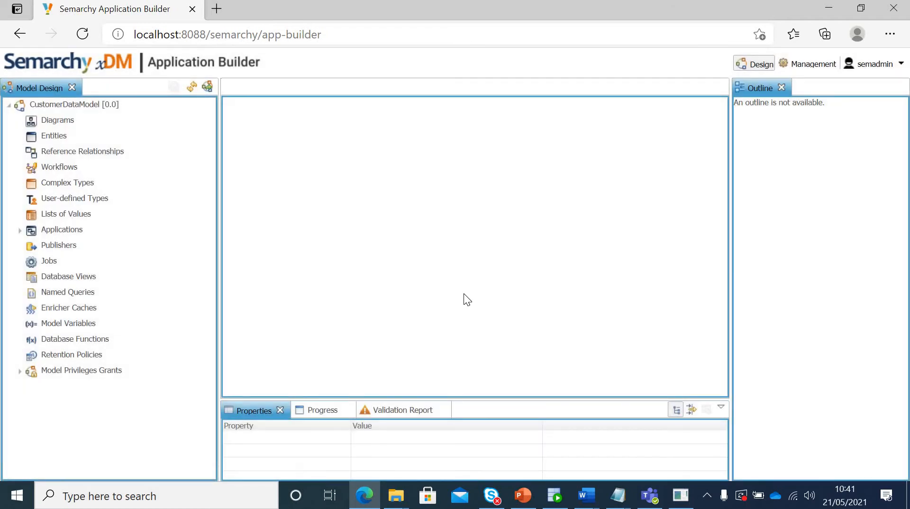
pyautogui.moveTo(177, 205)
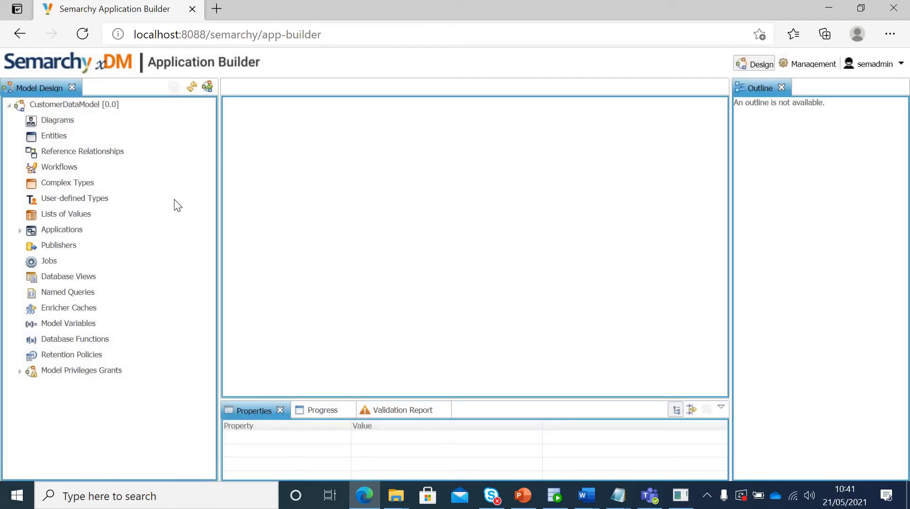
pyautogui.moveTo(65, 329)
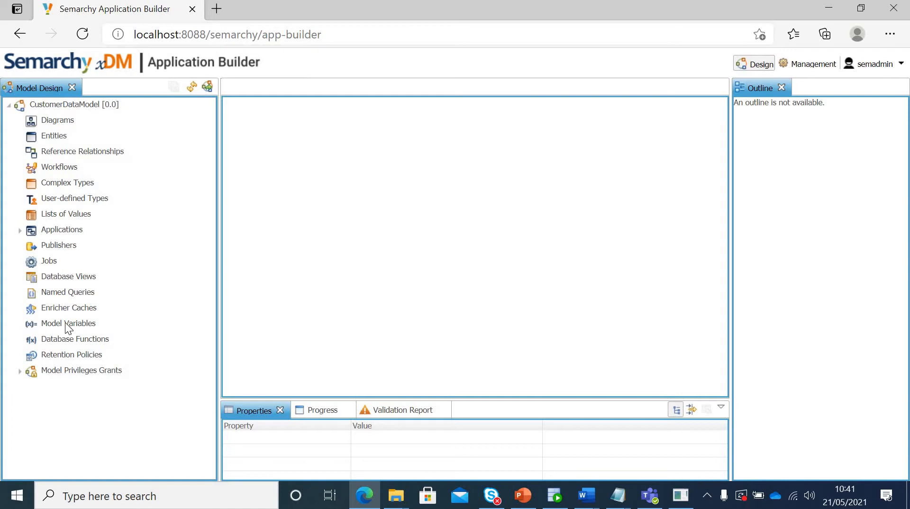
pyautogui.moveTo(90, 209)
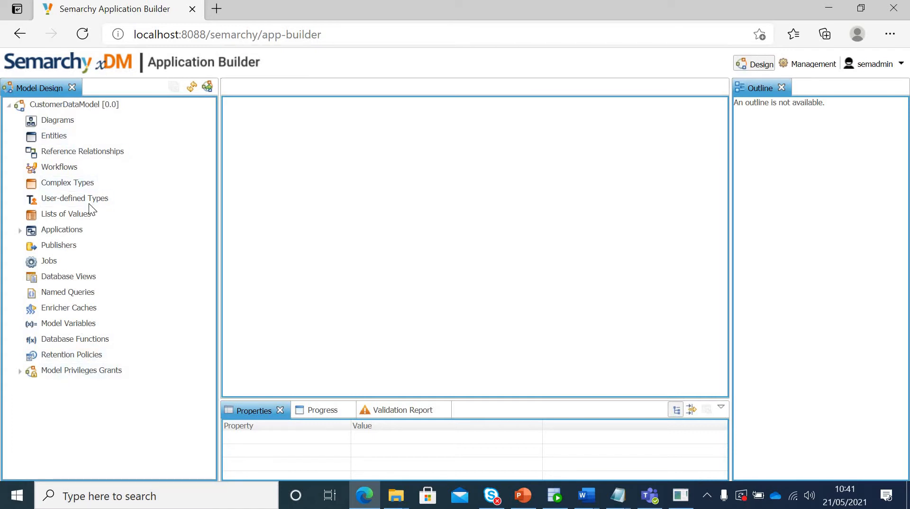
pyautogui.moveTo(85, 166)
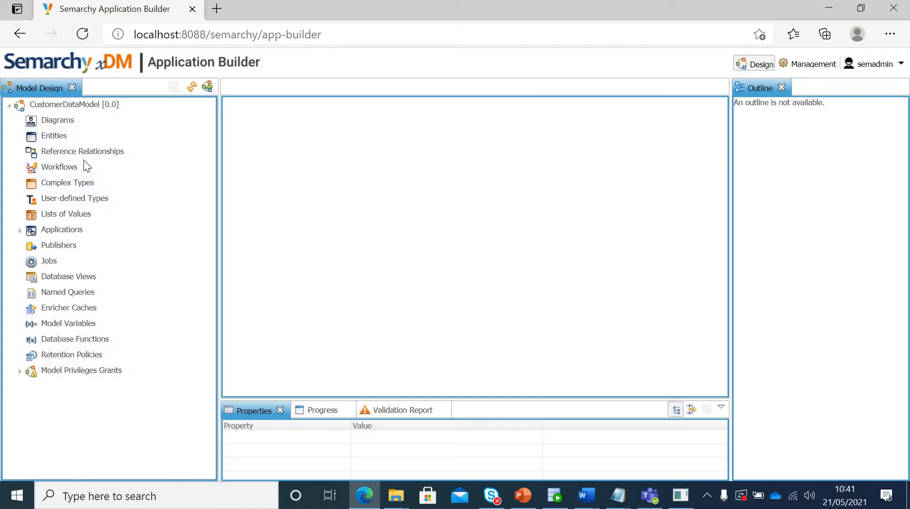
# Bring up the Add Entity action on the model's Entities node to open Create New Entity.
pyautogui.click(54, 135)
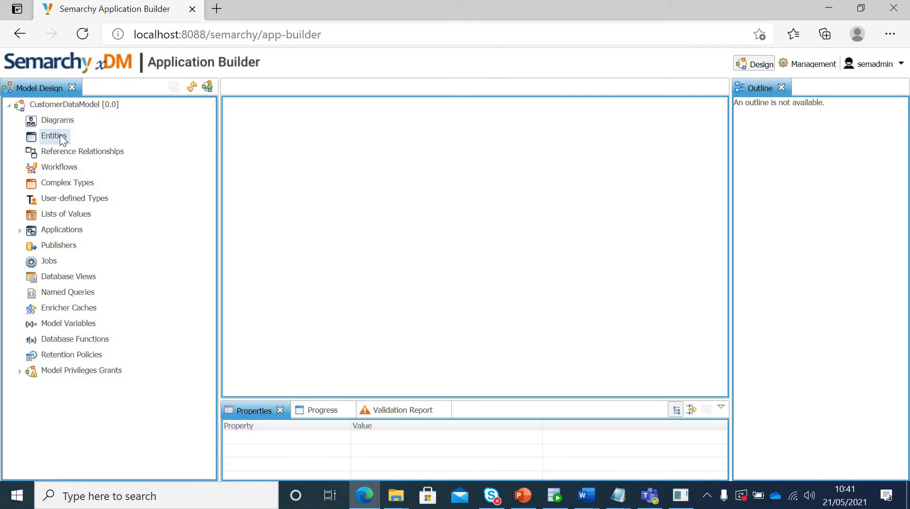
pyautogui.rightClick(53, 136)
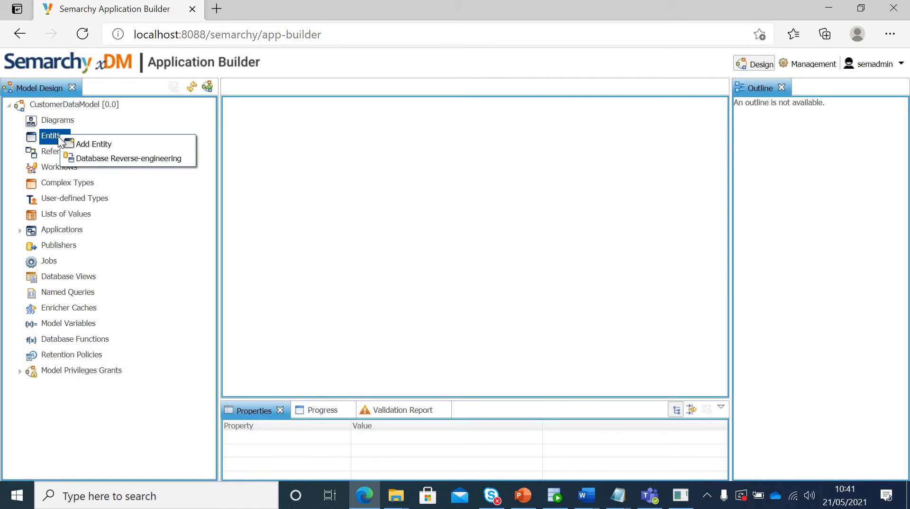
pyautogui.click(407, 233)
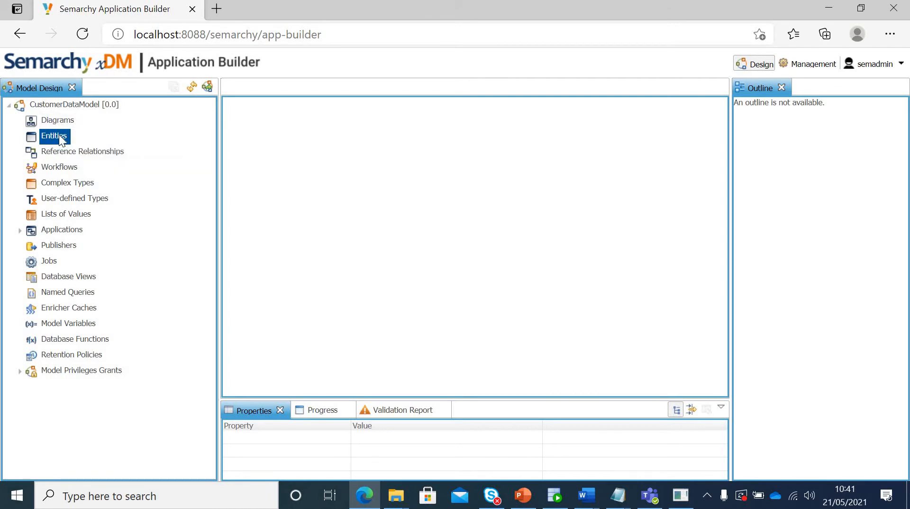
pyautogui.rightClick(54, 136)
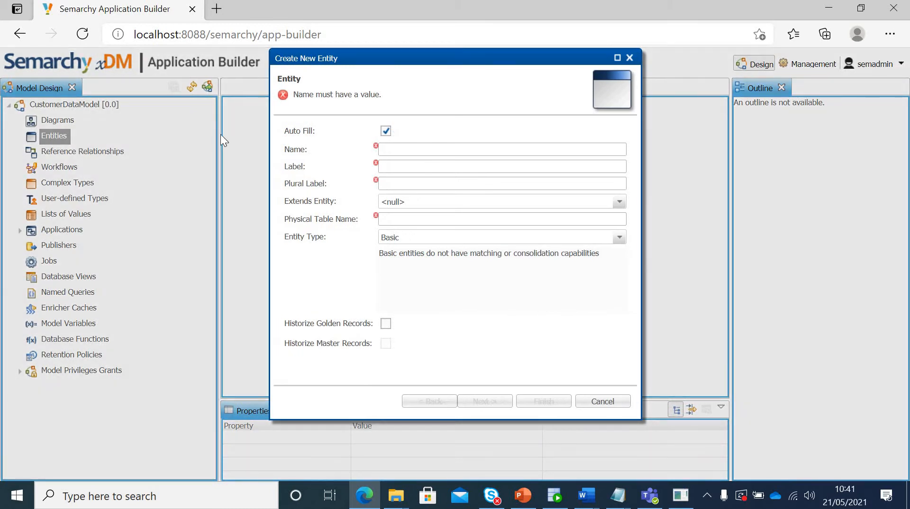
pyautogui.moveTo(331, 147)
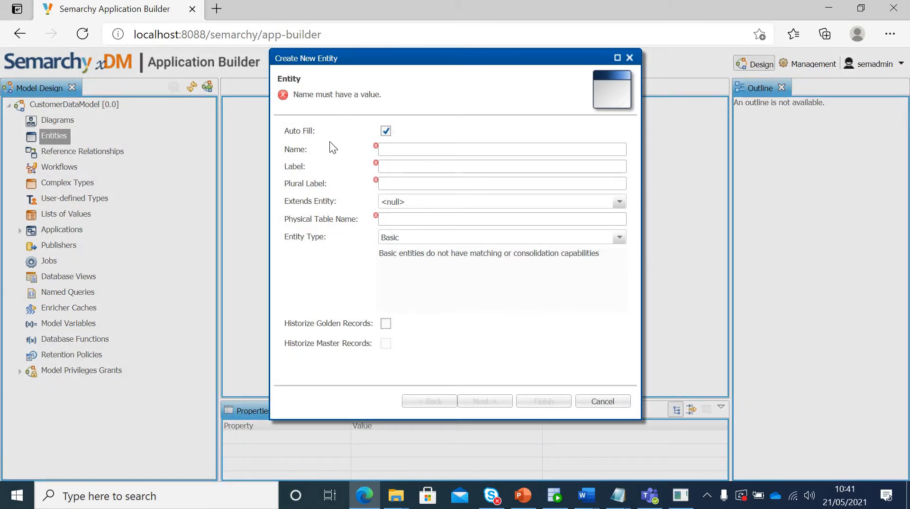
# Name the entity Customer, auto-filling label Customer, plural Customers and table CUSTOMER.
pyautogui.click(499, 149)
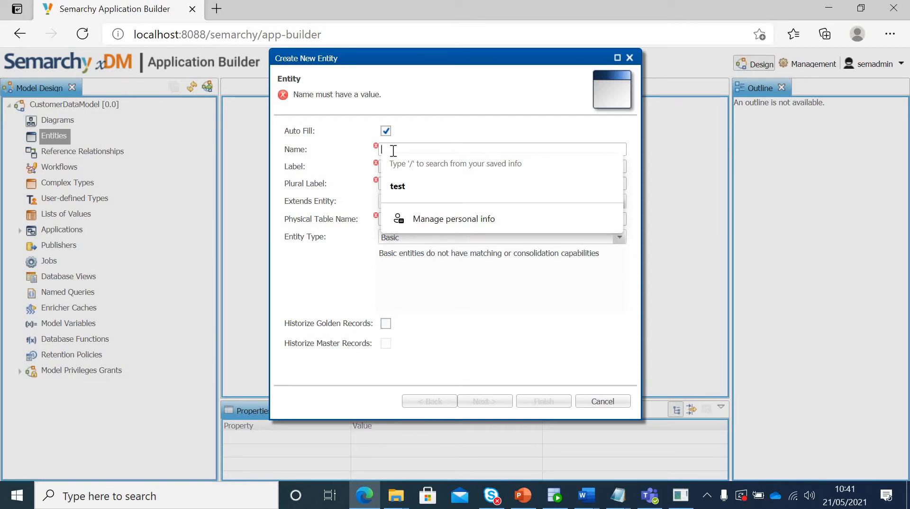
pyautogui.write('d')
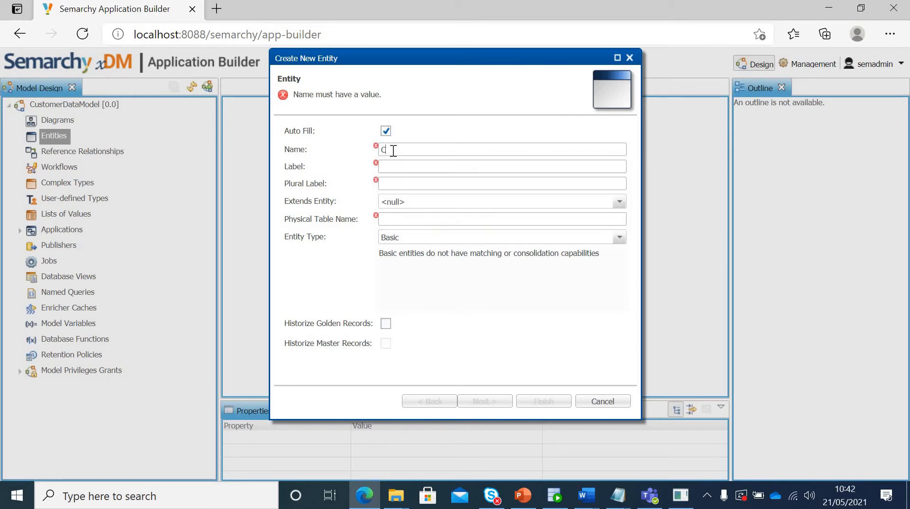
pyautogui.write('us')
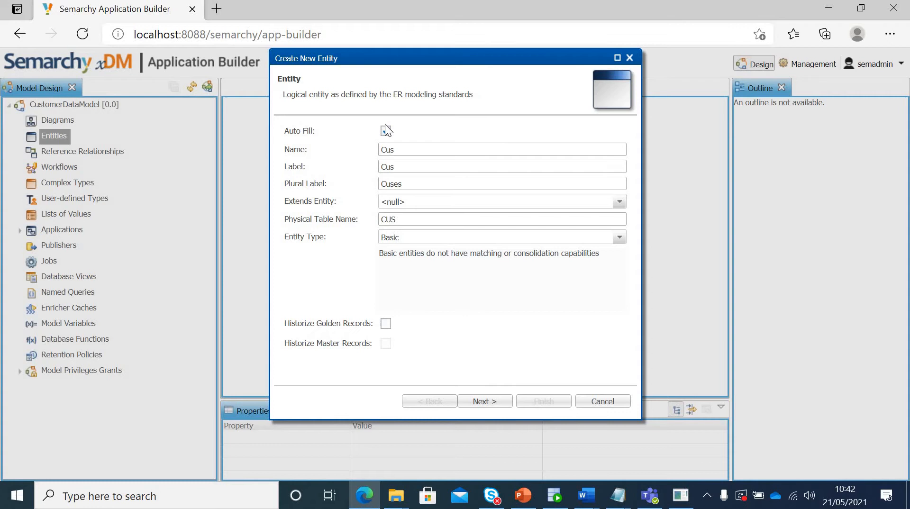
pyautogui.click(385, 131)
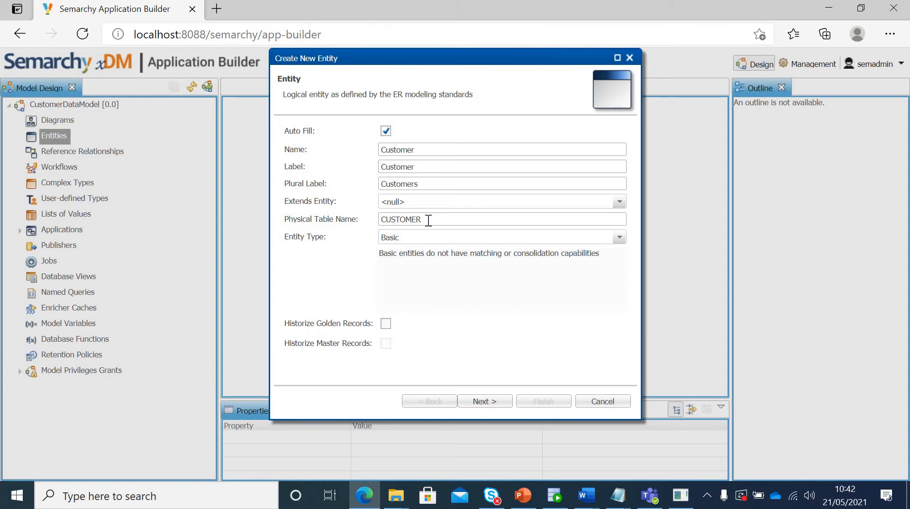
pyautogui.moveTo(417, 236)
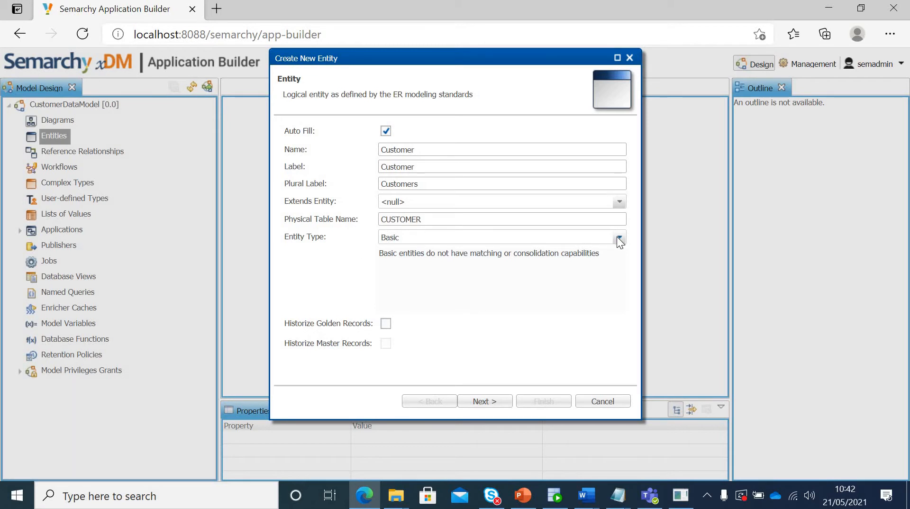
pyautogui.click(619, 241)
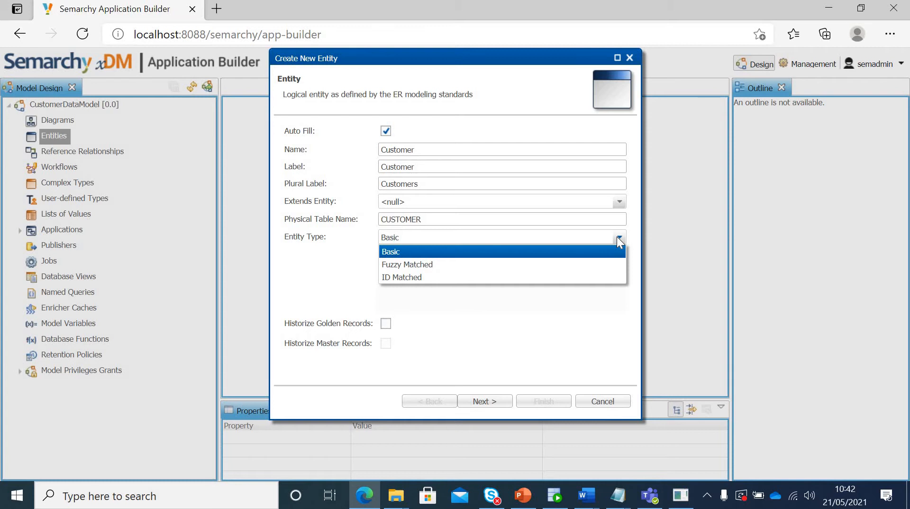
pyautogui.moveTo(420, 267)
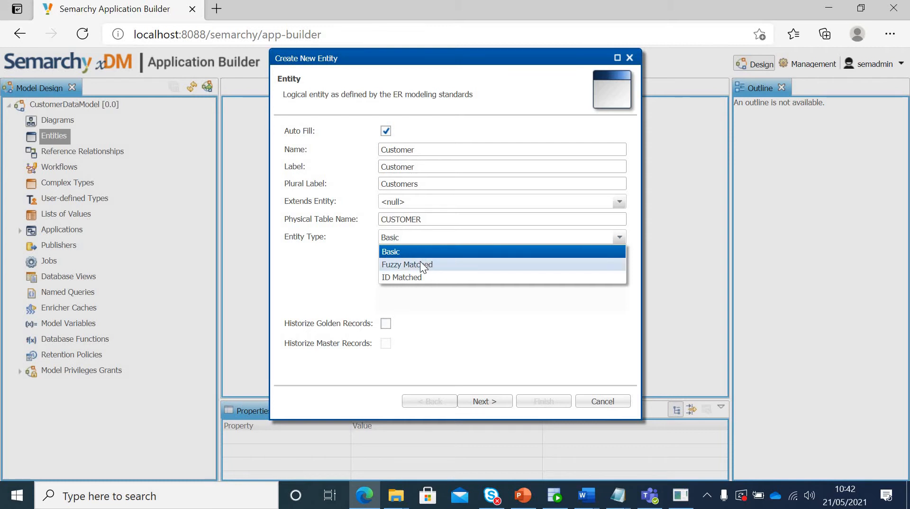
# Set the Customer entity type to Fuzzy Matched, leaving Historize Golden Records unchecked.
pyautogui.click(407, 264)
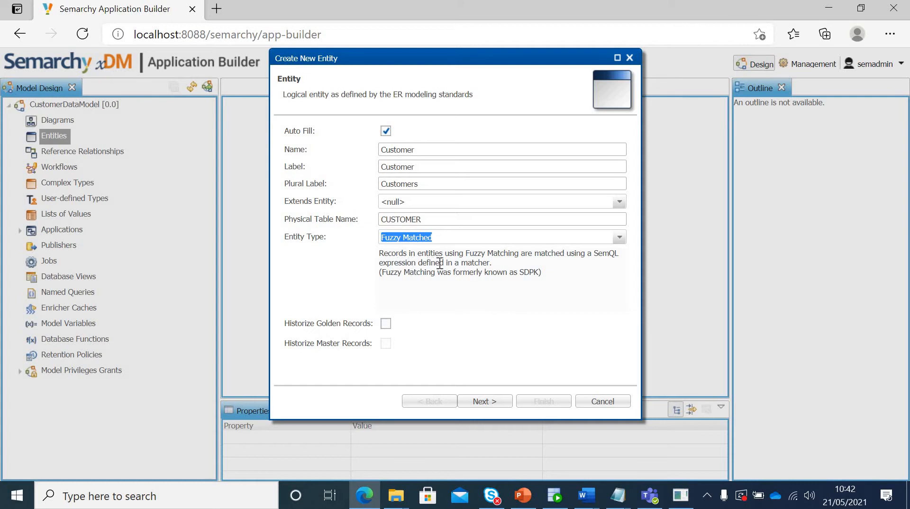
pyautogui.moveTo(430, 320)
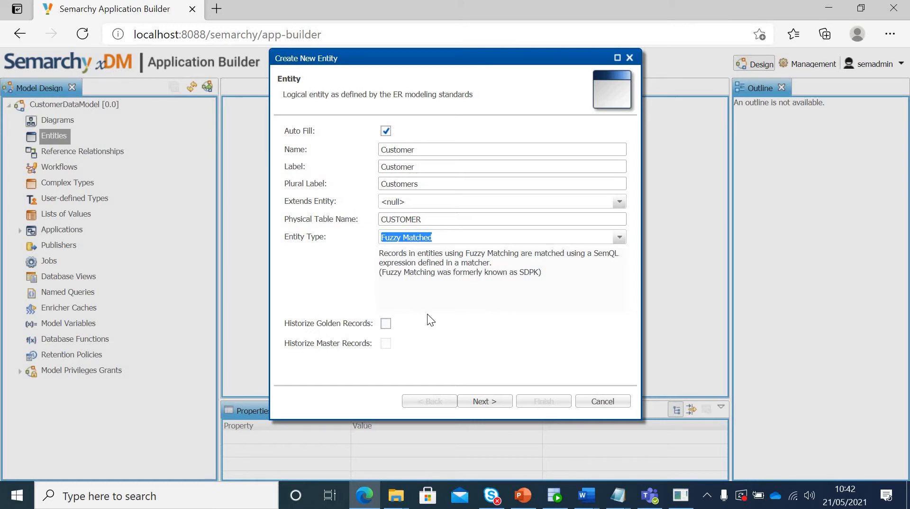
pyautogui.moveTo(300, 332)
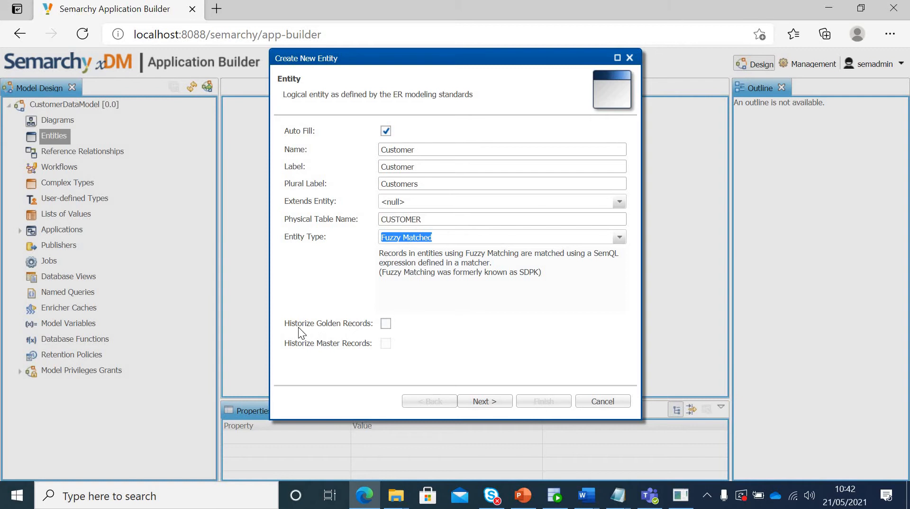
pyautogui.moveTo(412, 345)
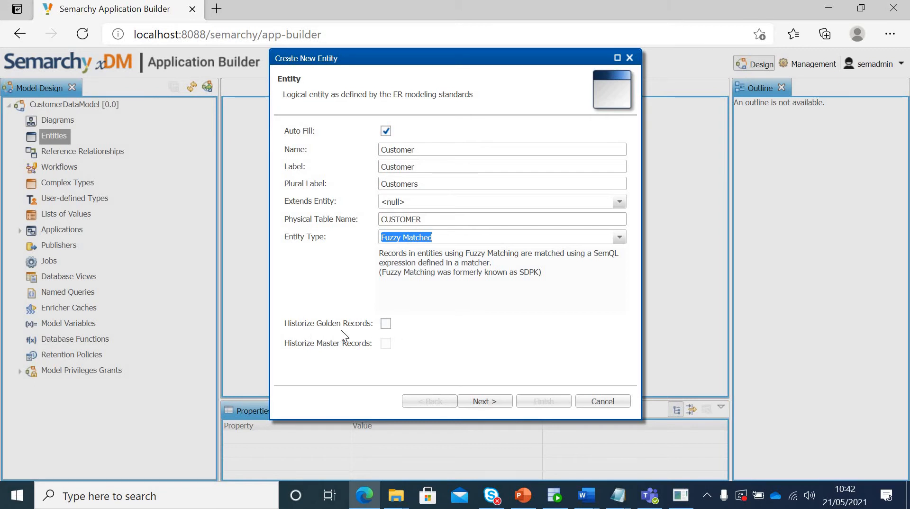
pyautogui.moveTo(461, 346)
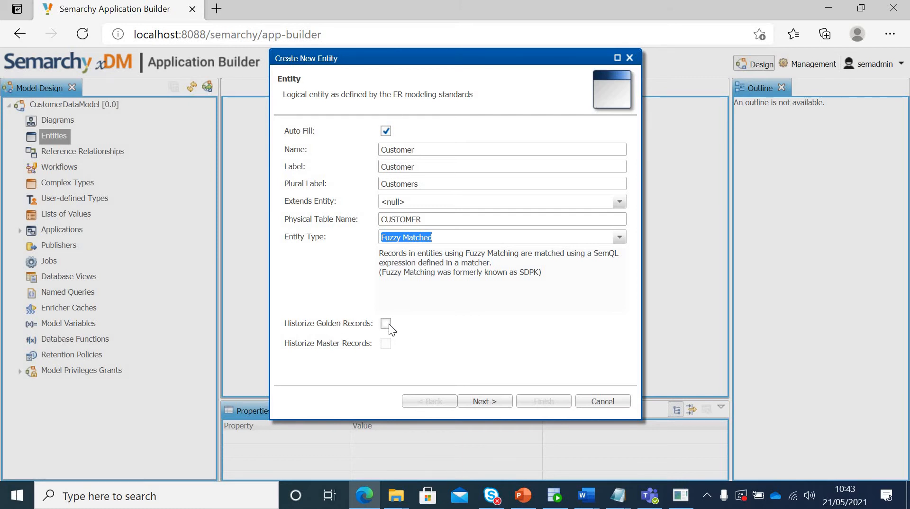
pyautogui.moveTo(429, 341)
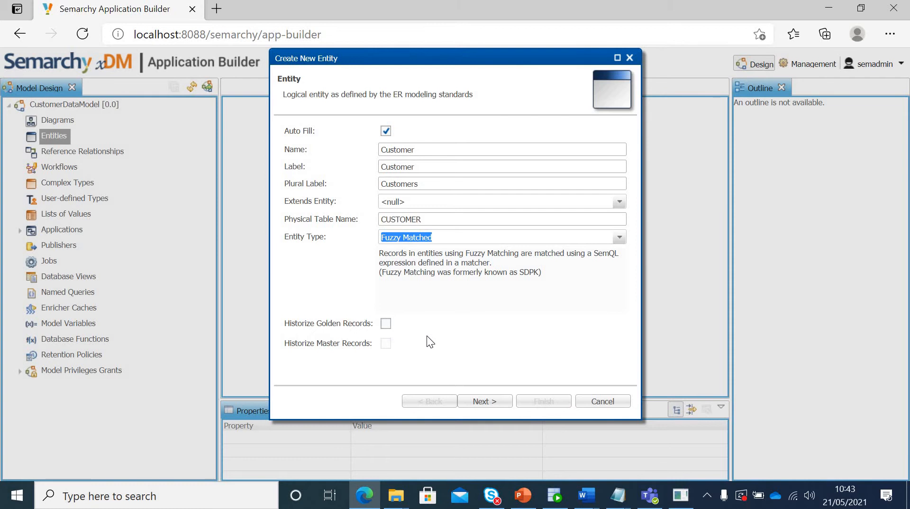
pyautogui.moveTo(495, 369)
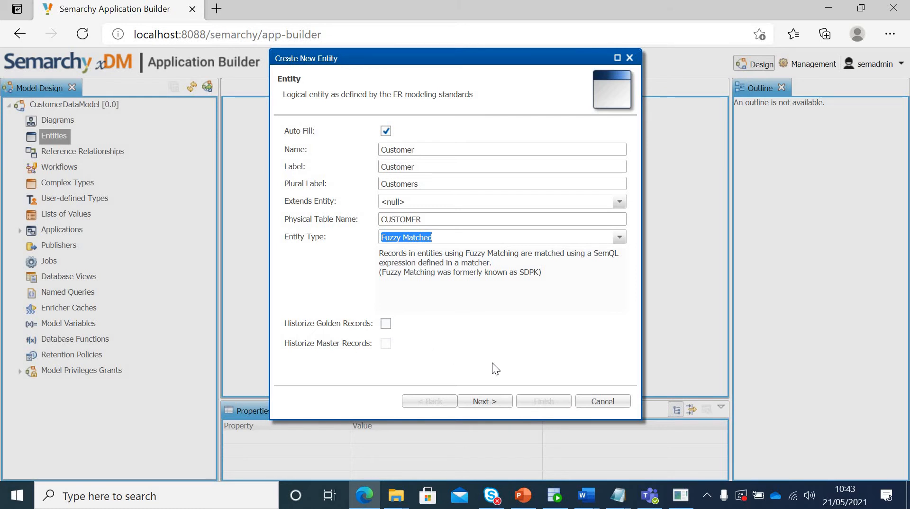
# Advance to the primary key page with CustomerID generated by sequence from 1.
pyautogui.click(484, 401)
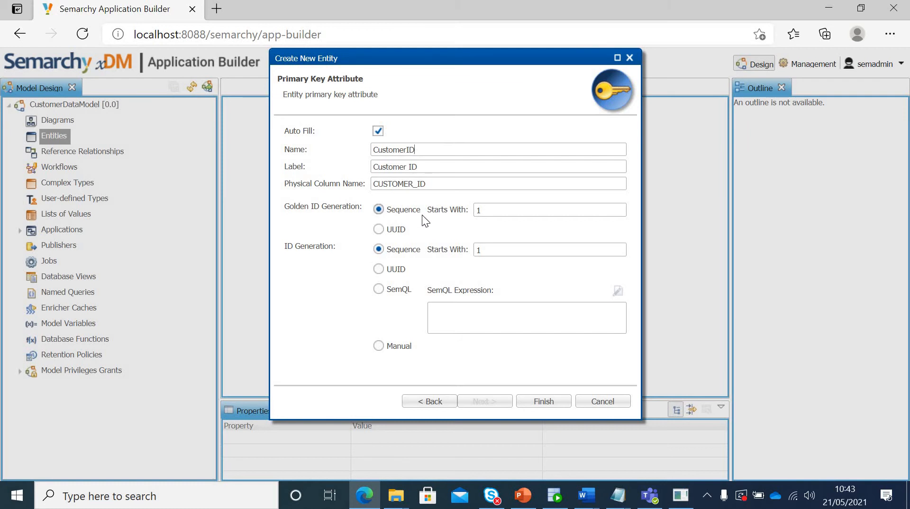
pyautogui.moveTo(429, 259)
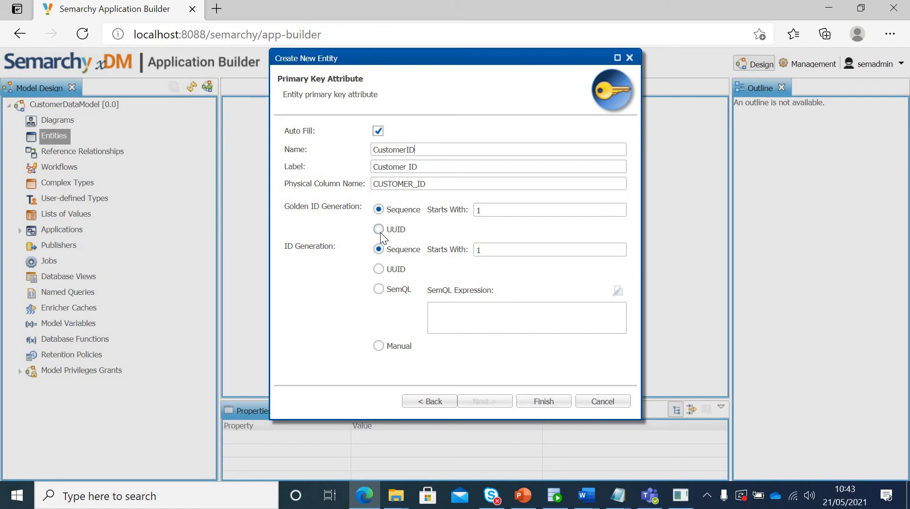
pyautogui.moveTo(378, 290)
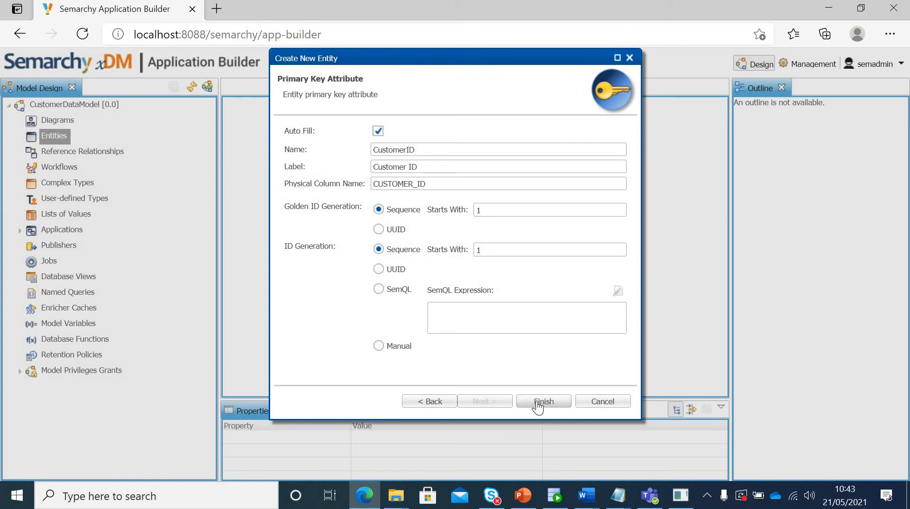
# Finish the wizard to create the Fuzzy Matched Customer entity, then save it.
pyautogui.click(543, 401)
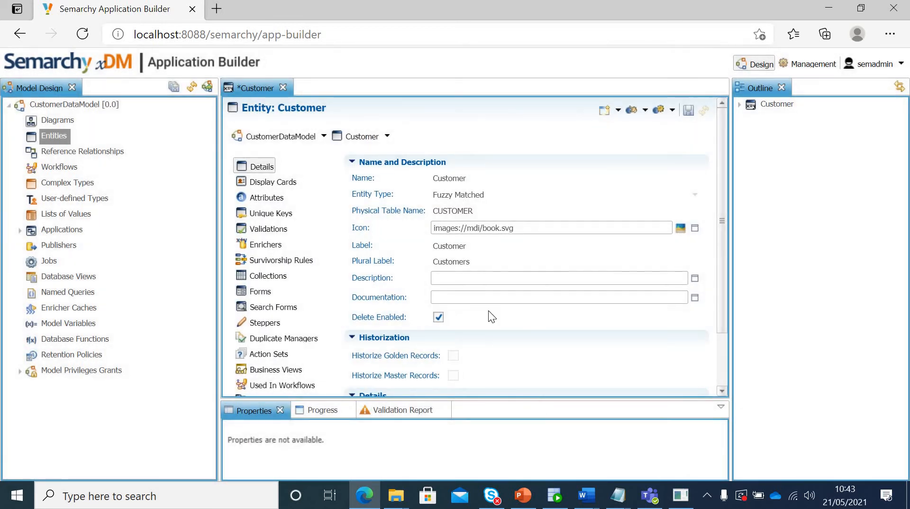
pyautogui.moveTo(272, 182)
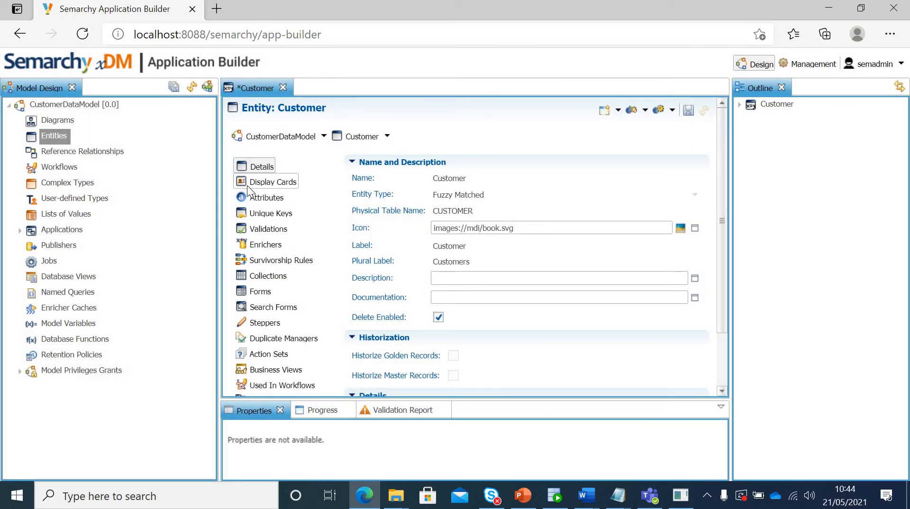
pyautogui.moveTo(372, 194)
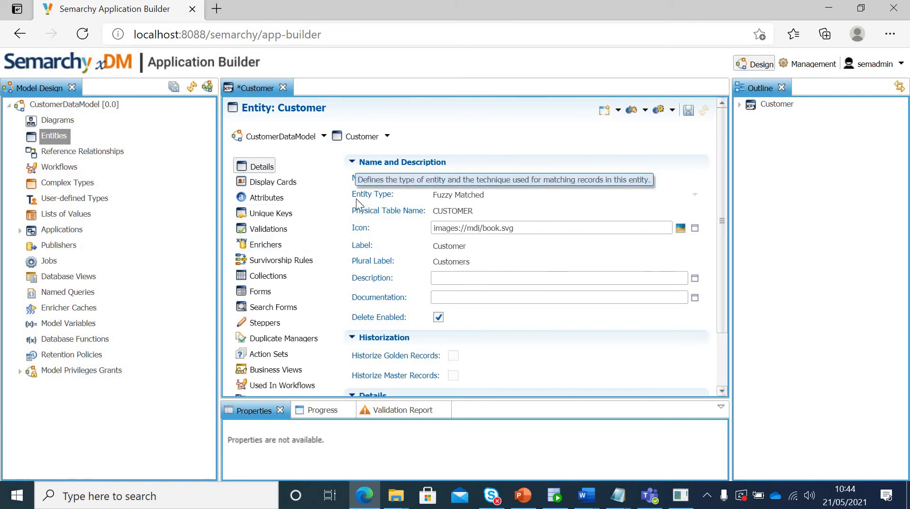
pyautogui.moveTo(432, 215)
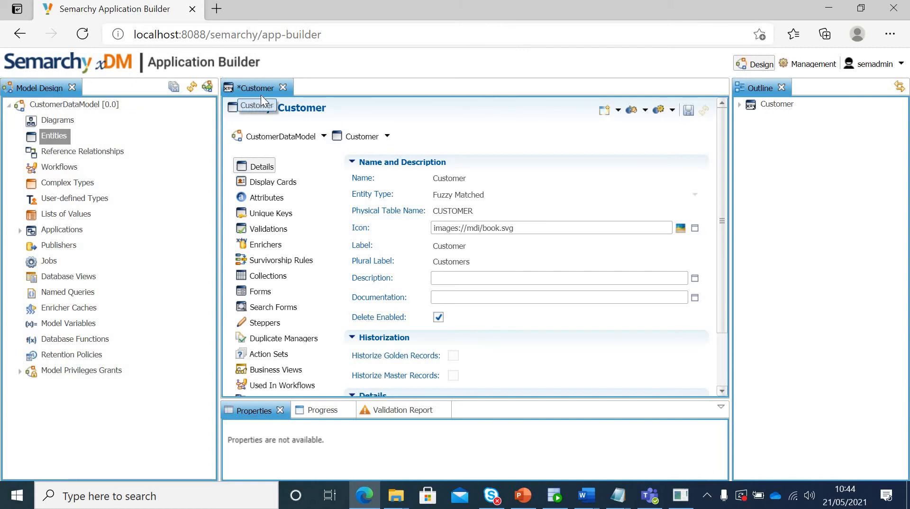
pyautogui.moveTo(649, 130)
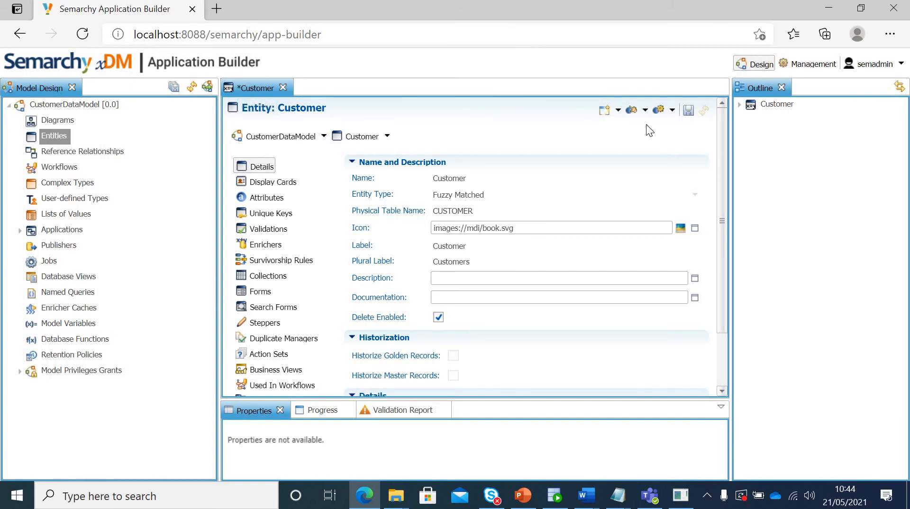
pyautogui.moveTo(689, 111)
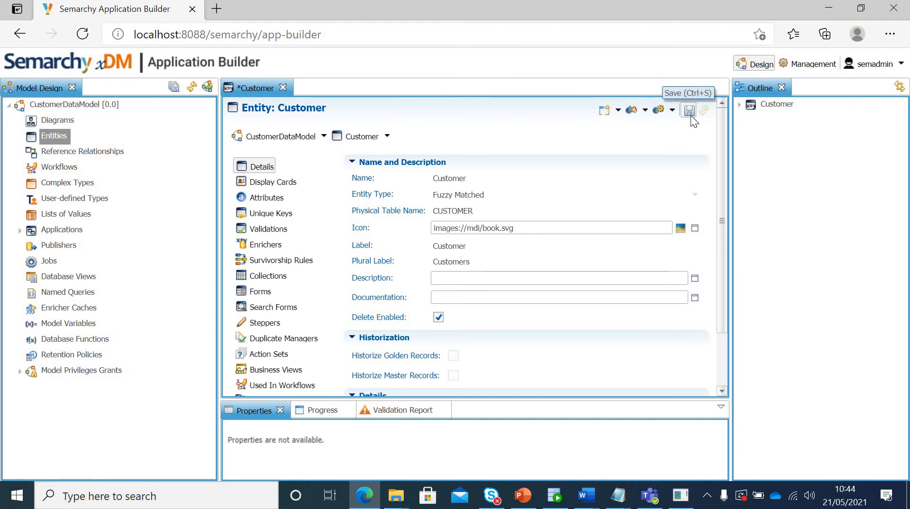
pyautogui.click(688, 110)
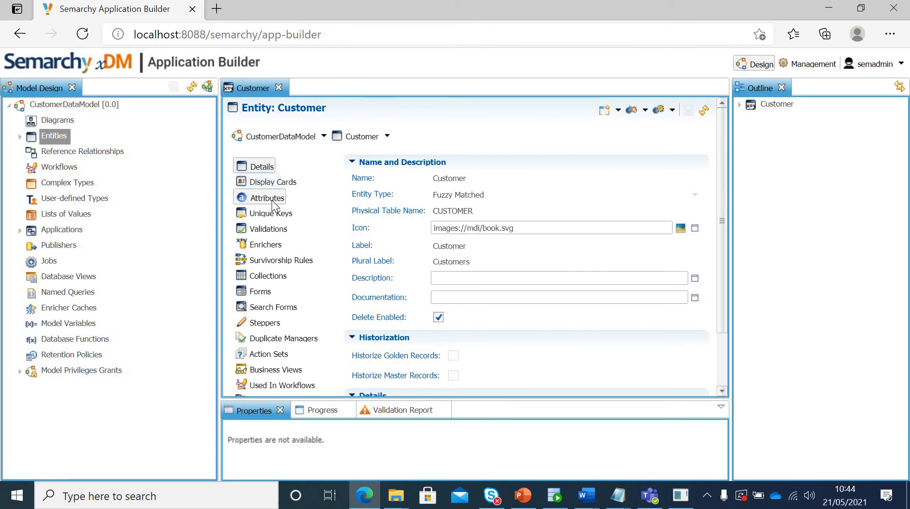
# Display the Customer attributes table, listing only the mandatory LongInteger CustomerID.
pyautogui.click(267, 197)
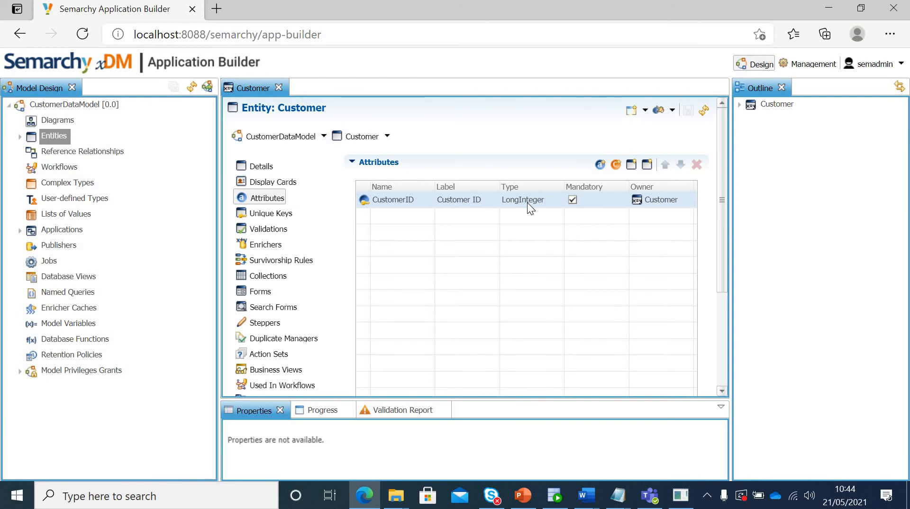
pyautogui.moveTo(600, 165)
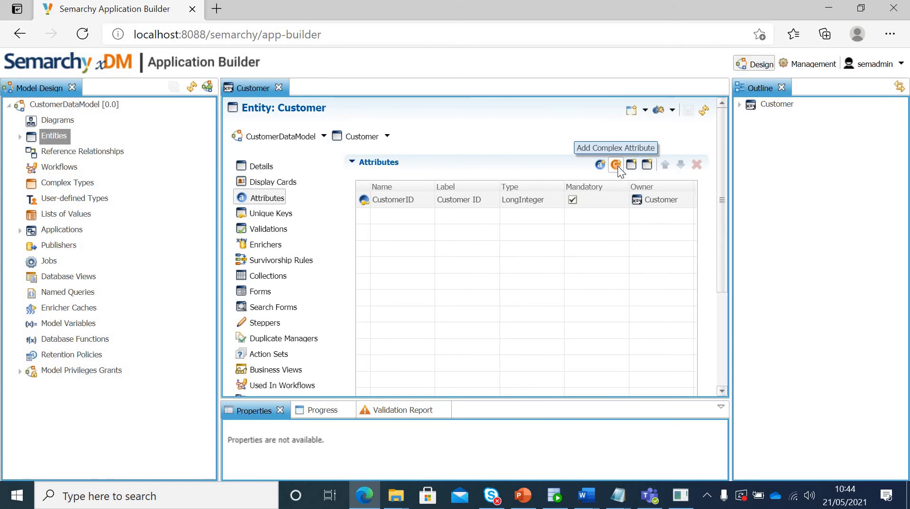
pyautogui.moveTo(600, 165)
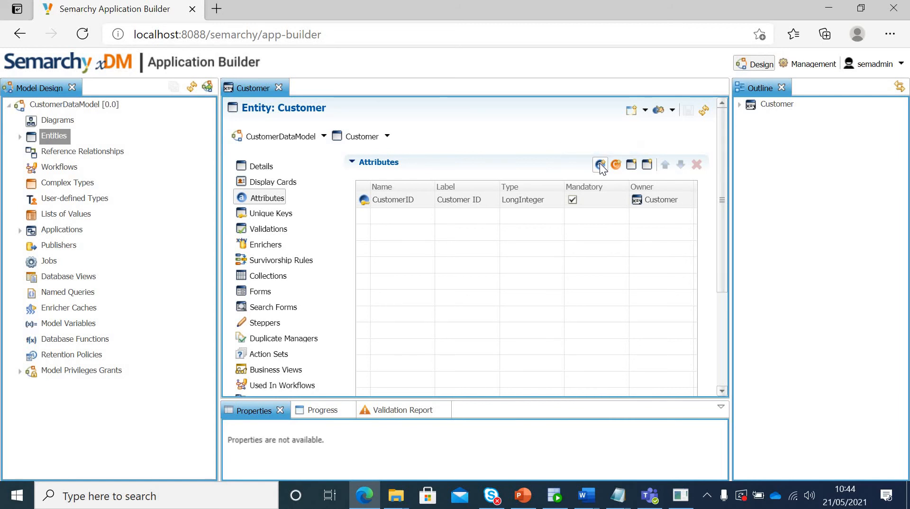
# Start a new simple attribute named FirstName, describing it as first name of customer.
pyautogui.click(600, 164)
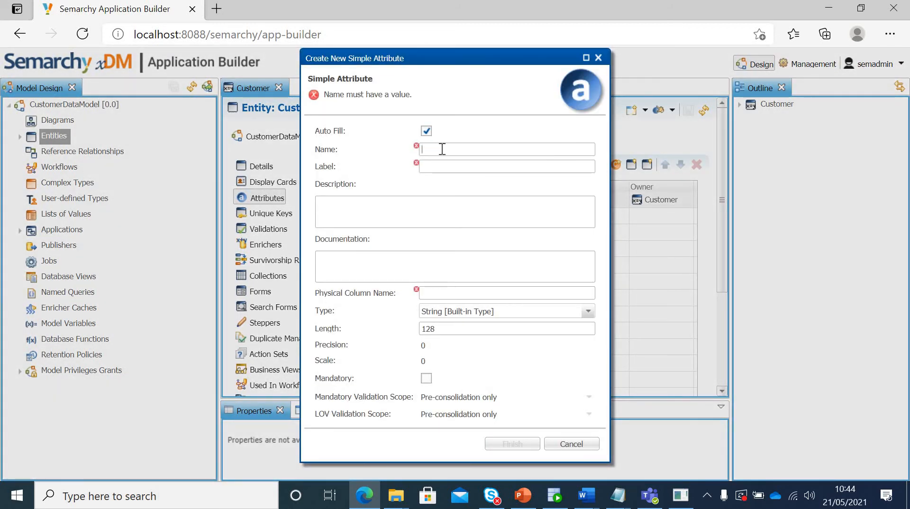
pyautogui.write('F')
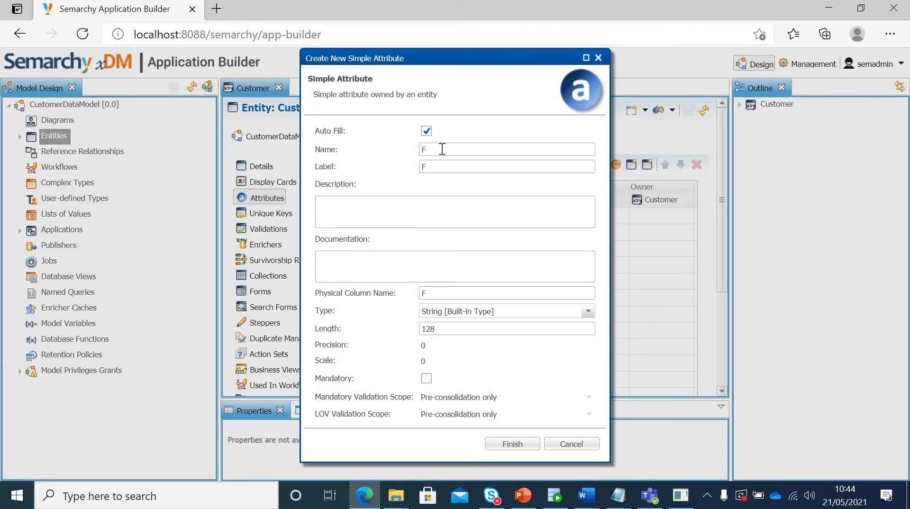
pyautogui.write('Name')
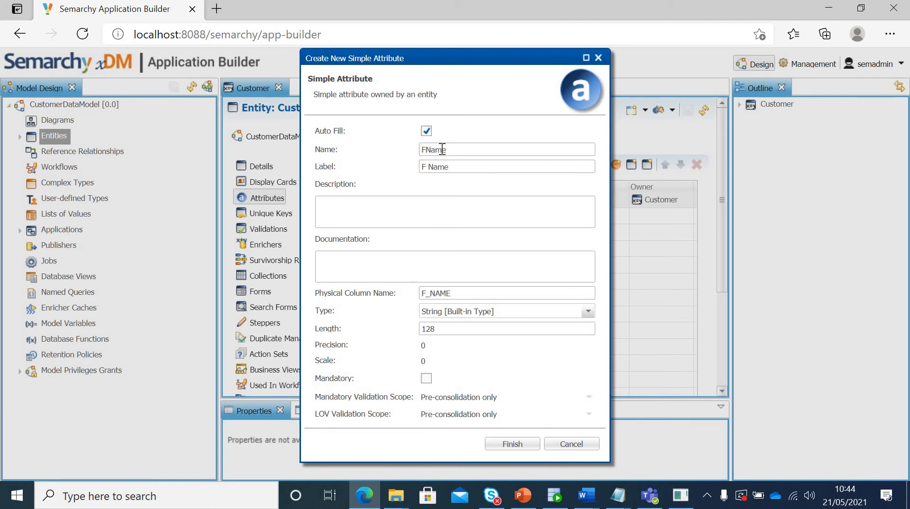
pyautogui.press('BackSpace')
pyautogui.write('irst')
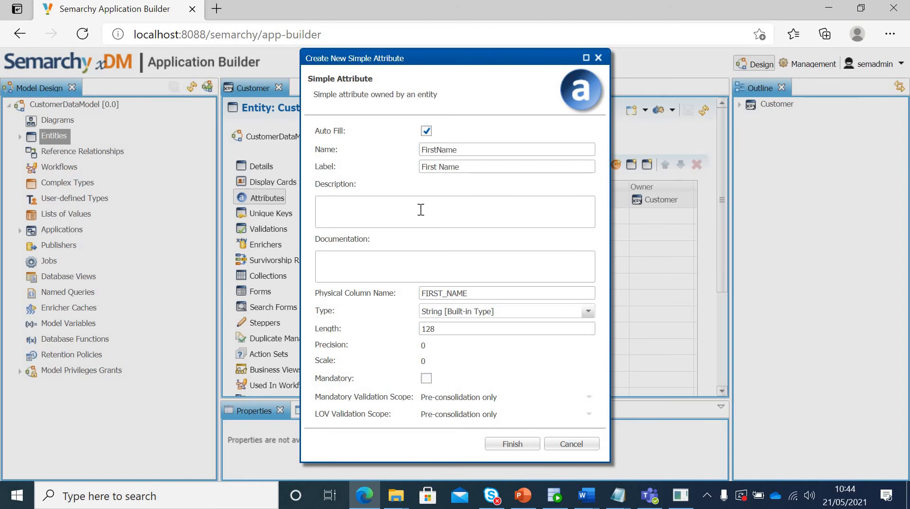
pyautogui.write('First name of customer')
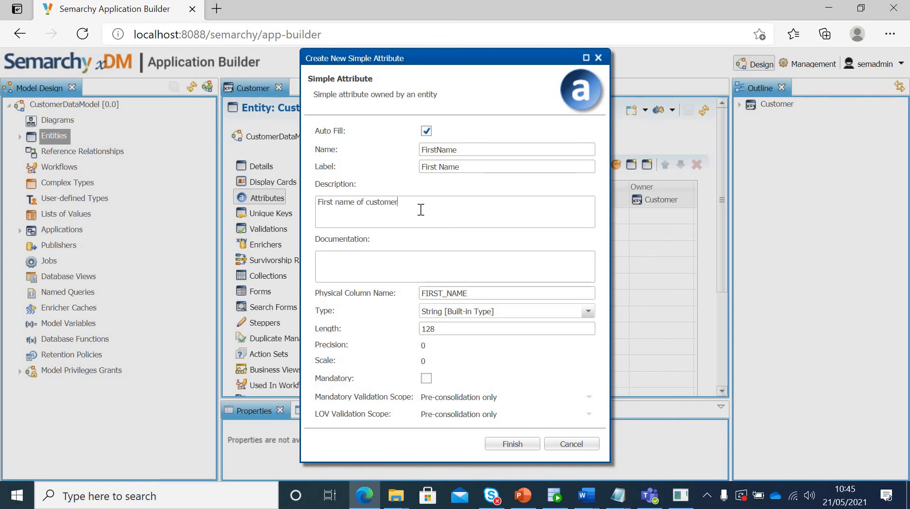
pyautogui.moveTo(436, 290)
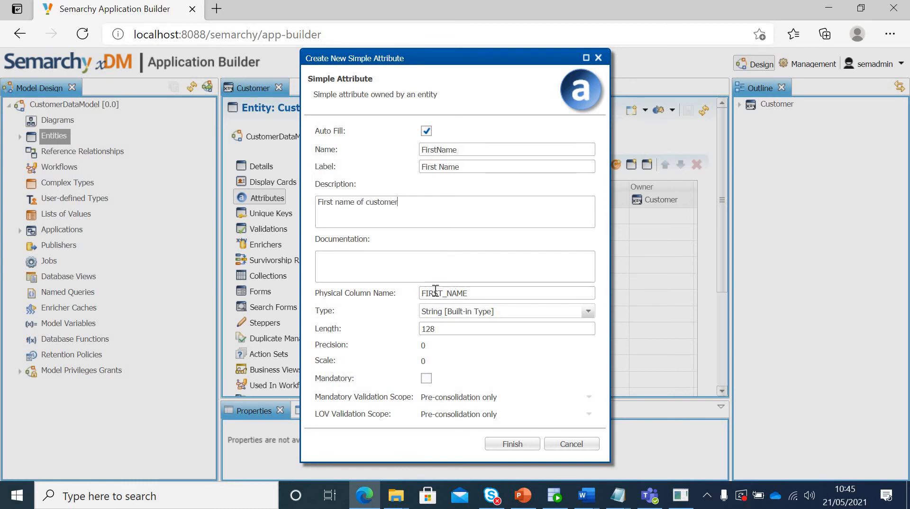
pyautogui.moveTo(583, 326)
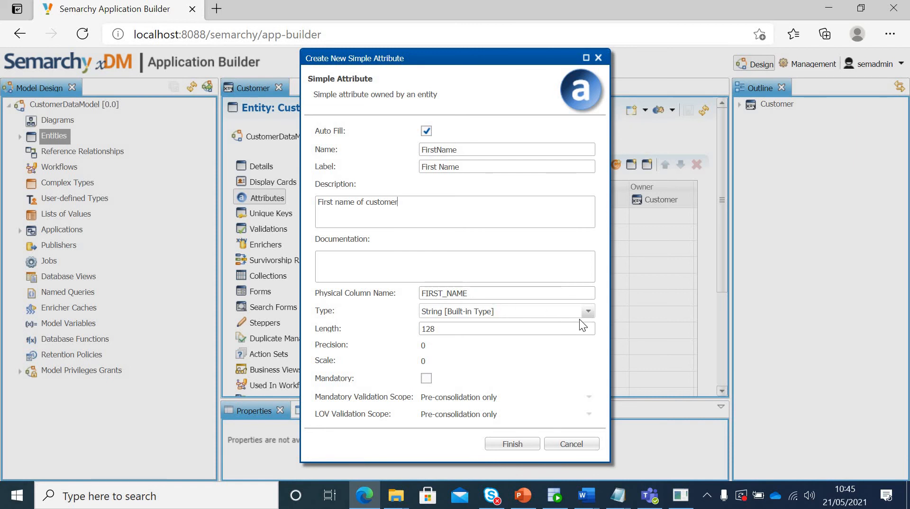
pyautogui.moveTo(589, 320)
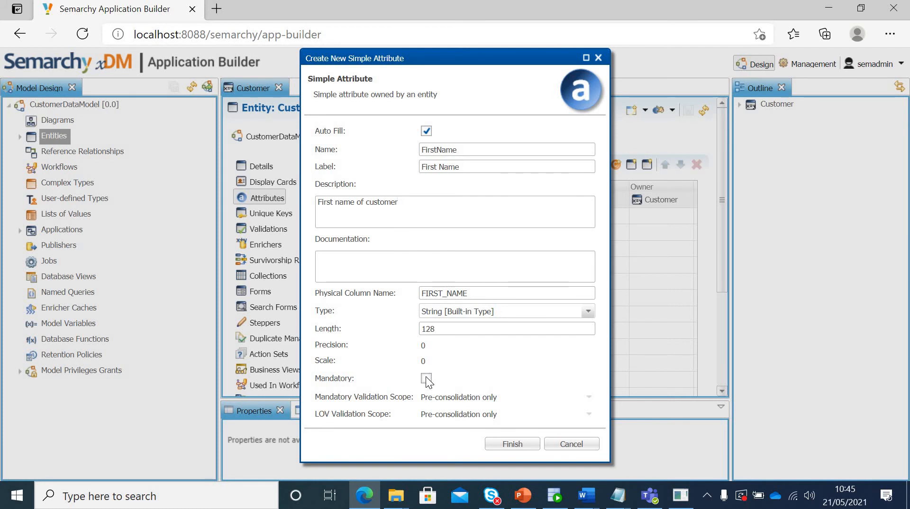
# Make FirstName mandatory with pre-consolidation-only validation and create the attribute.
pyautogui.click(426, 378)
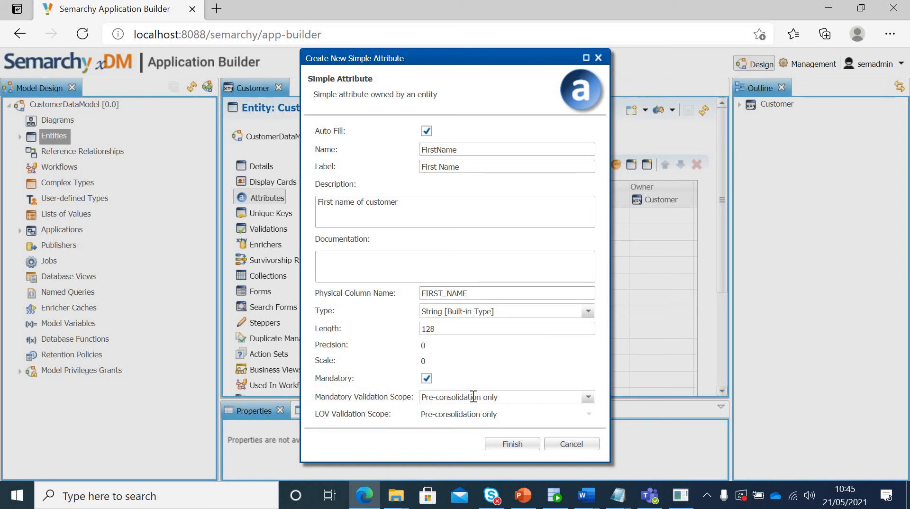
pyautogui.moveTo(503, 373)
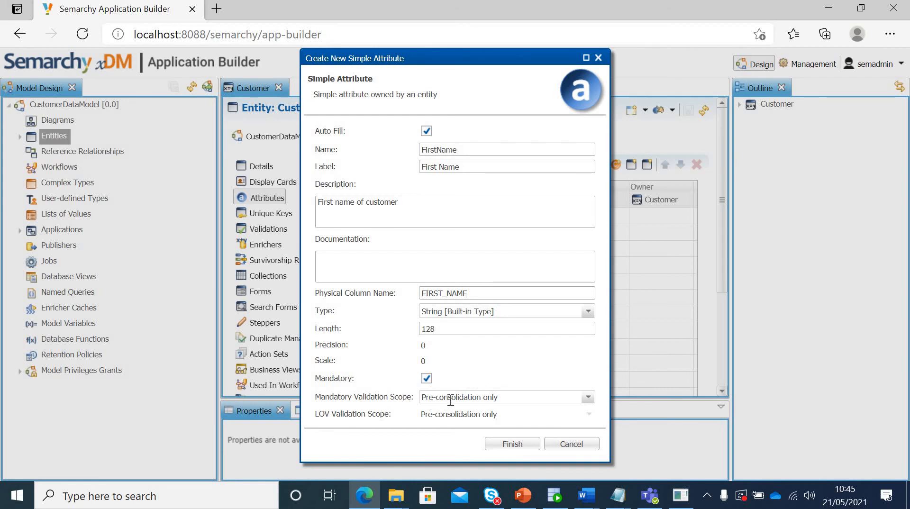
pyautogui.click(587, 397)
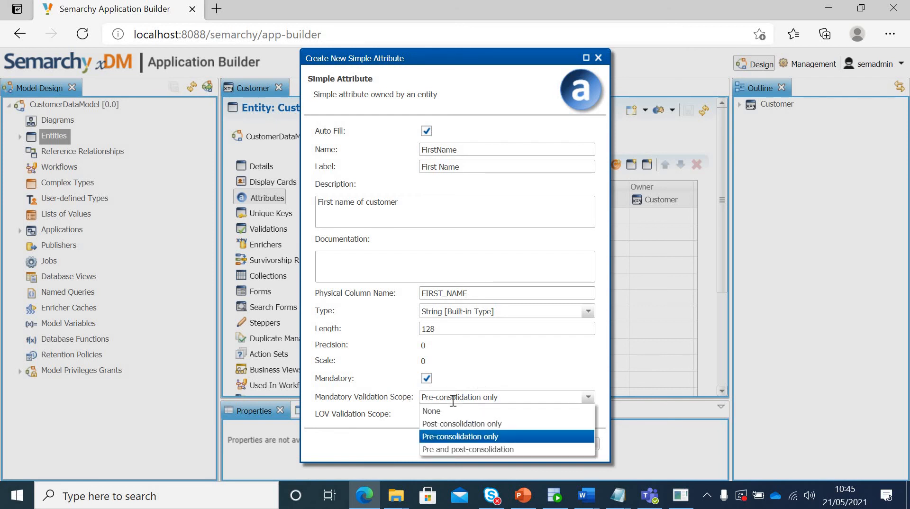
pyautogui.click(460, 436)
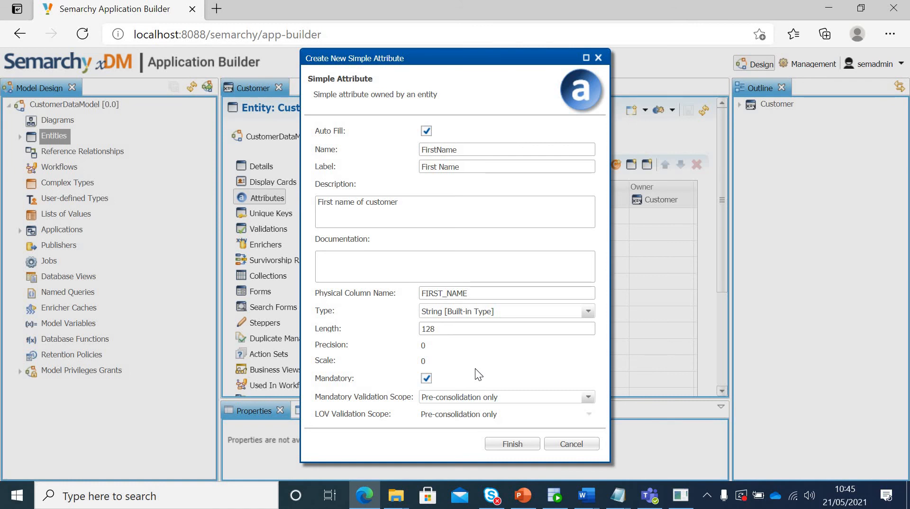
pyautogui.click(587, 397)
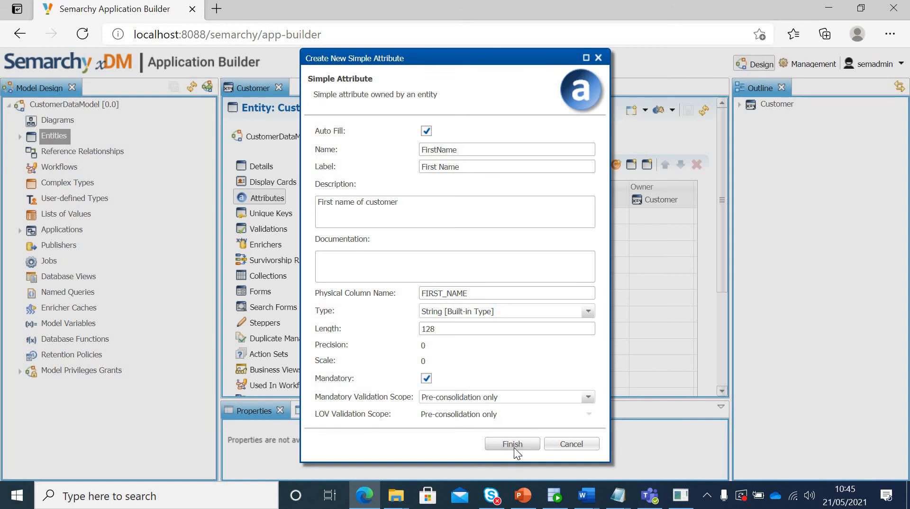
pyautogui.click(511, 443)
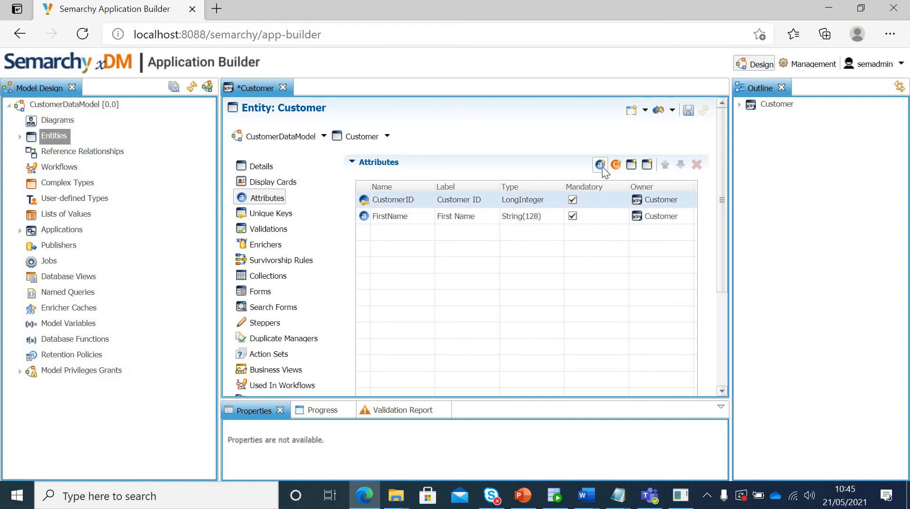
# Create a non-mandatory LastName attribute described as 'last name of customer'.
pyautogui.click(600, 165)
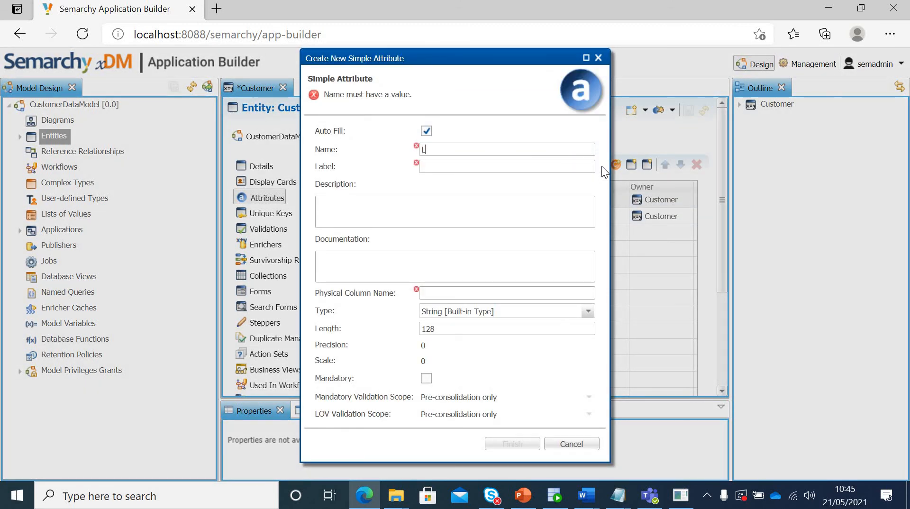
pyautogui.write('LastName')
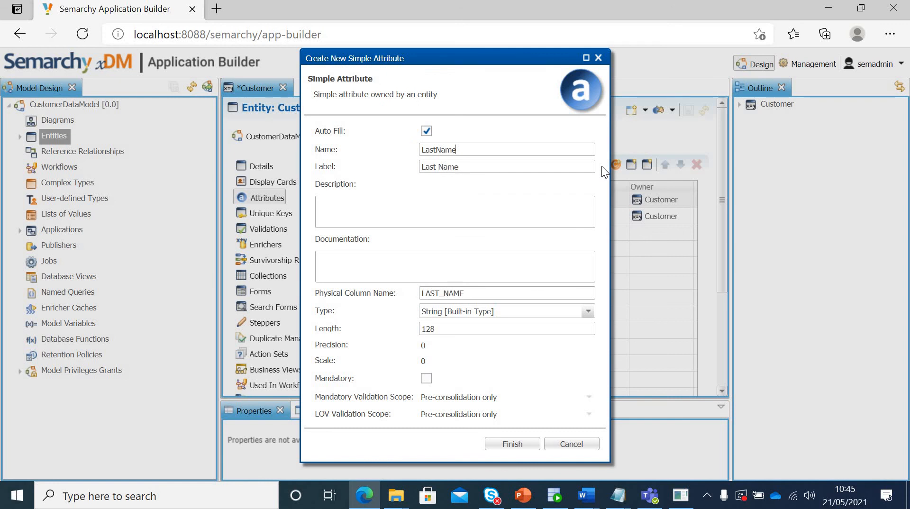
pyautogui.write('Lt')
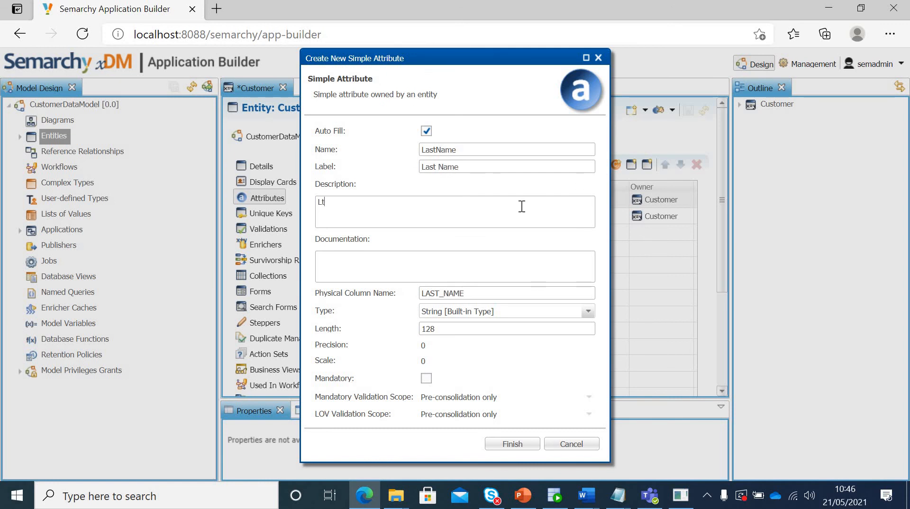
pyautogui.press('Backspace')
pyautogui.write('ast name of')
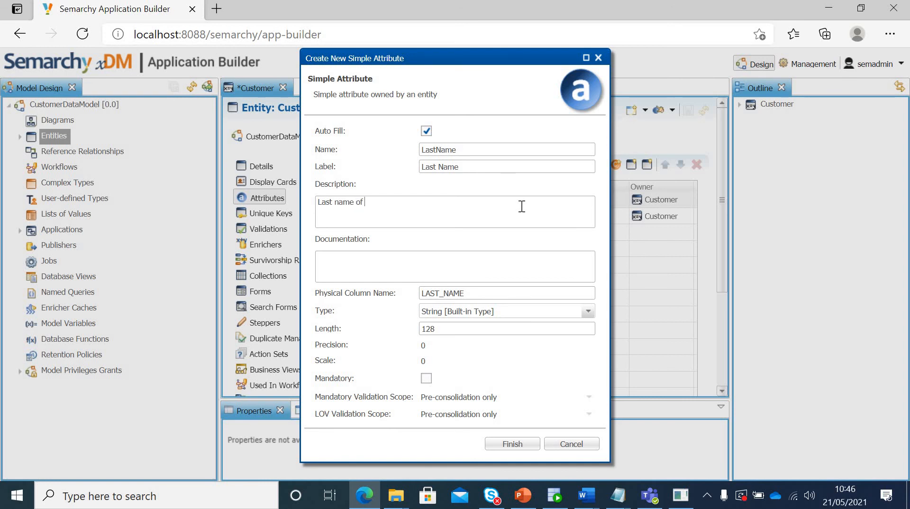
pyautogui.write('customer')
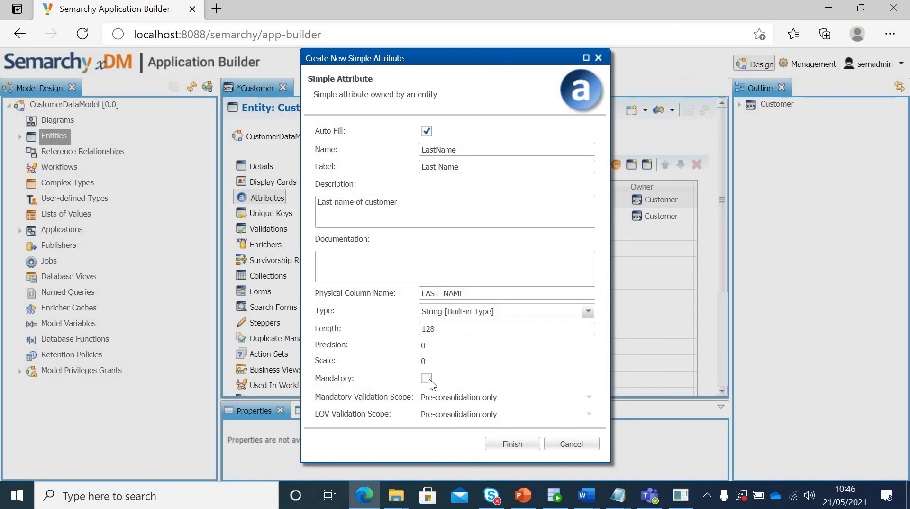
pyautogui.click(426, 378)
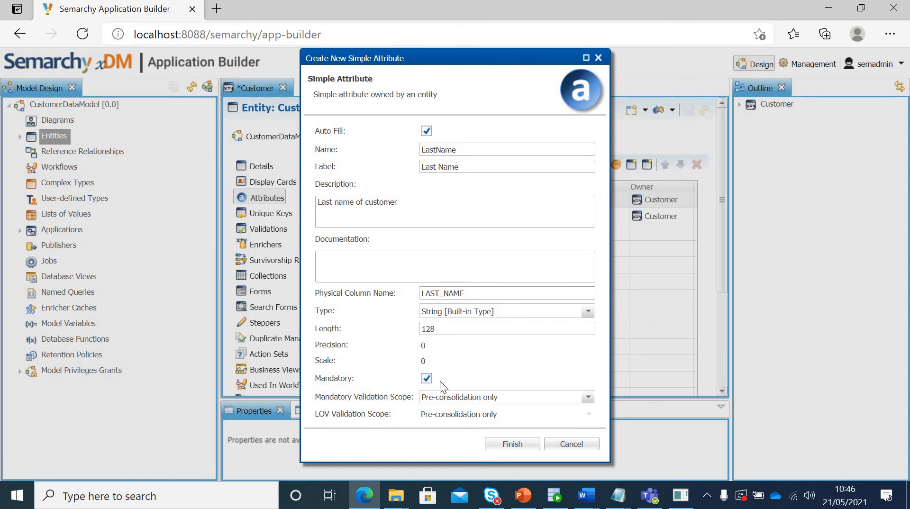
pyautogui.click(426, 377)
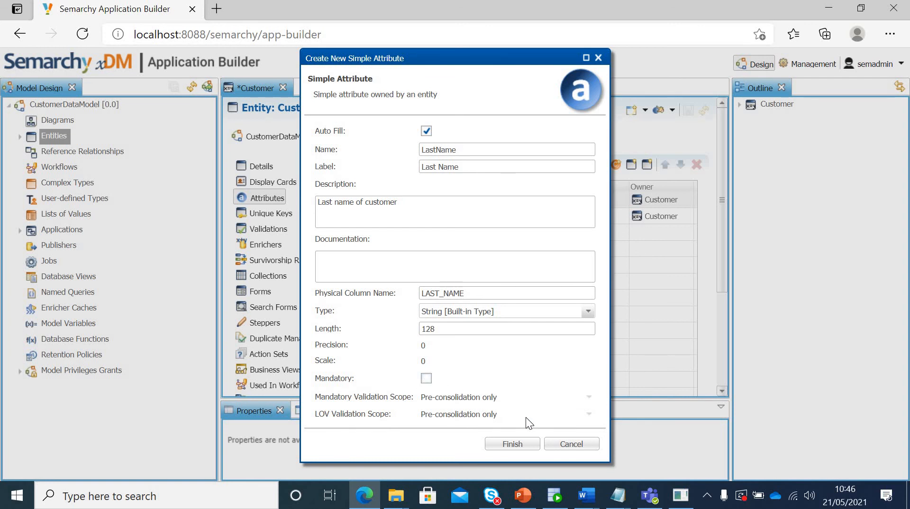
pyautogui.moveTo(512, 443)
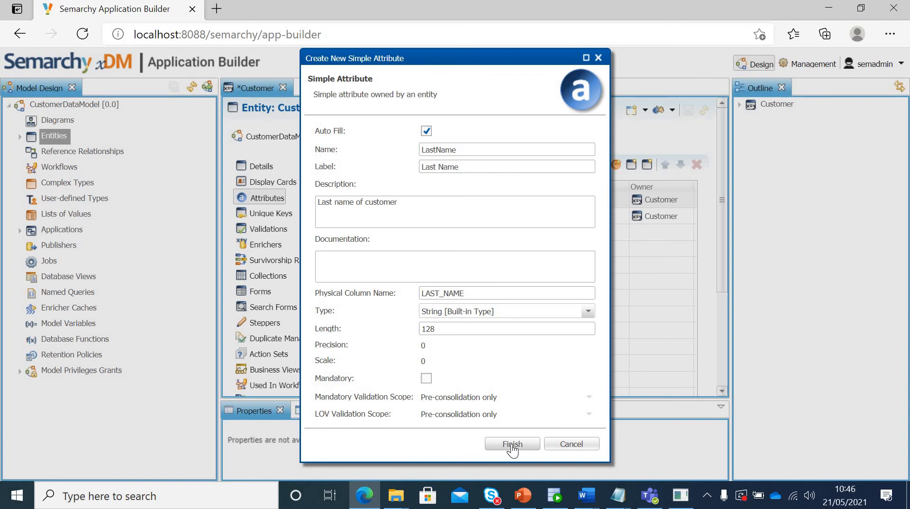
pyautogui.click(512, 444)
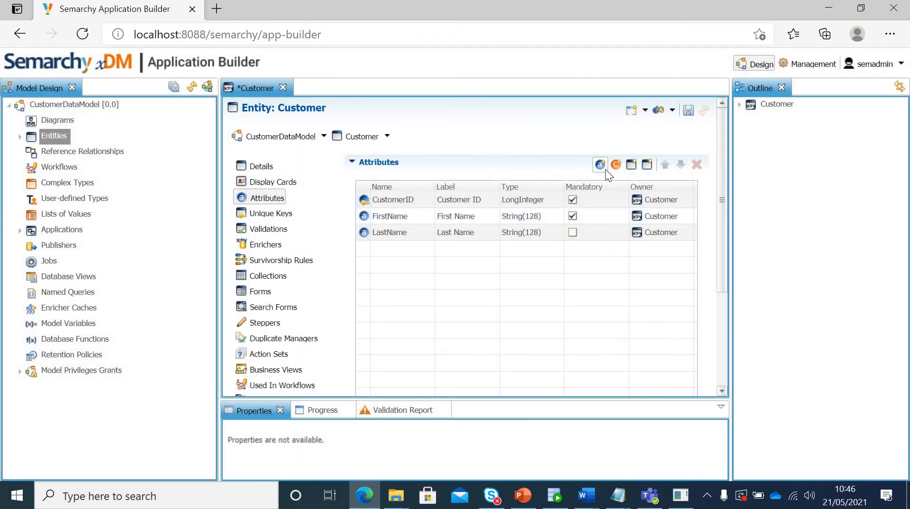
# Create an optional Occupation attribute described as 'Occupation of customer'.
pyautogui.click(600, 164)
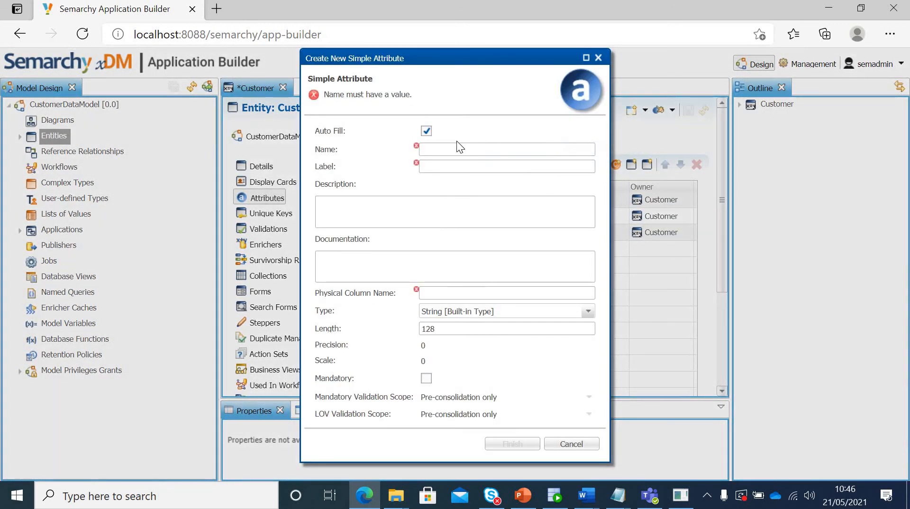
pyautogui.write('Od')
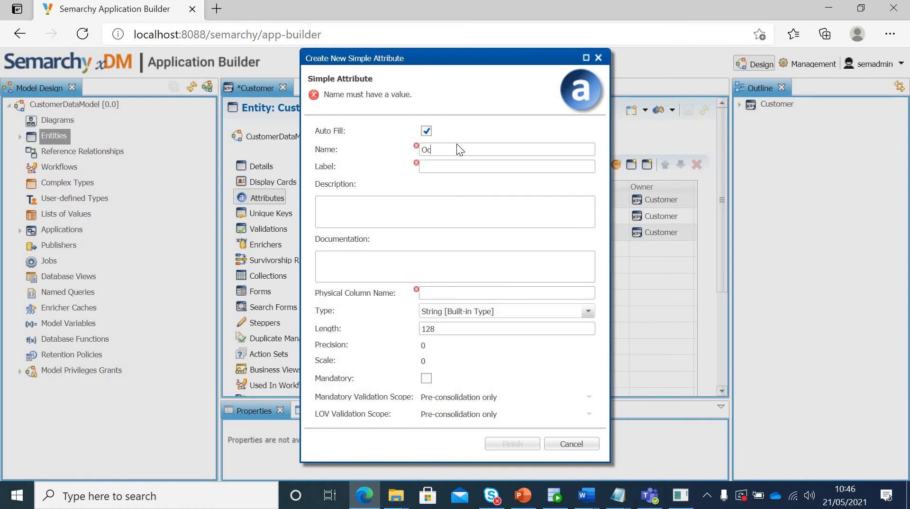
pyautogui.write('Occupation')
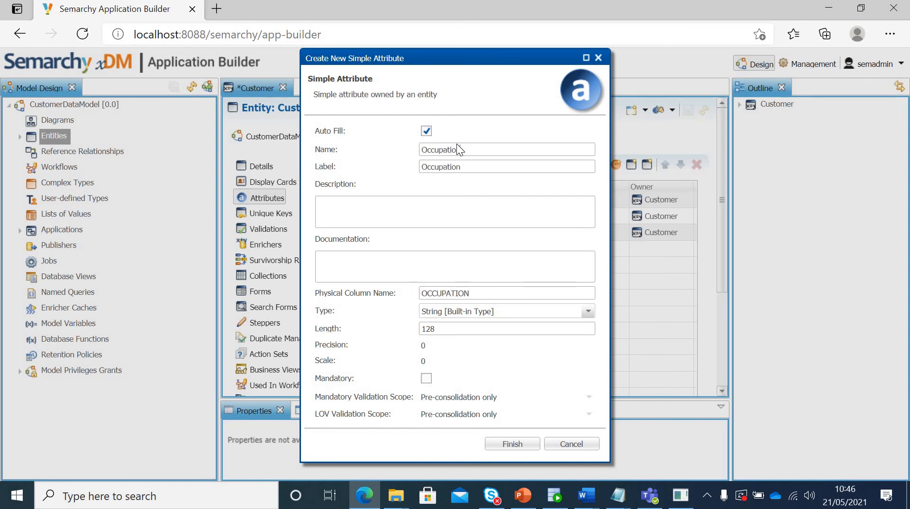
pyautogui.write('Occupation of')
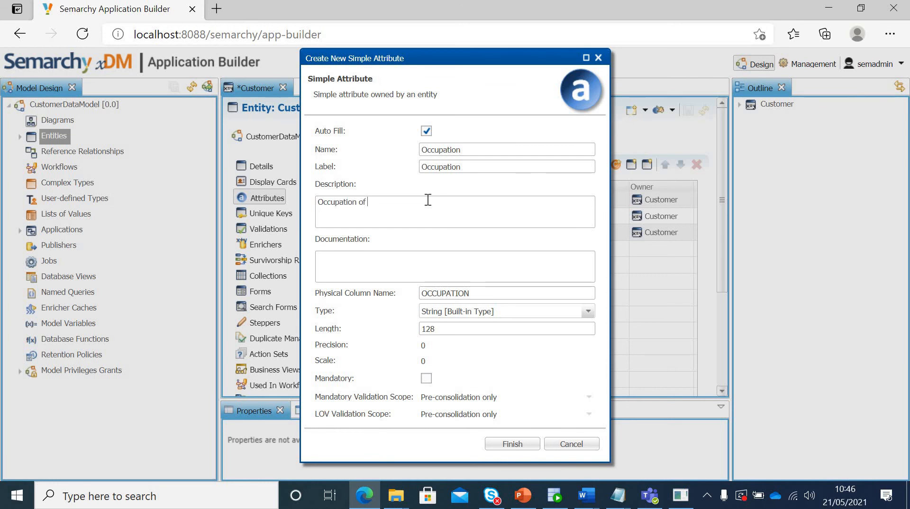
pyautogui.write('customer')
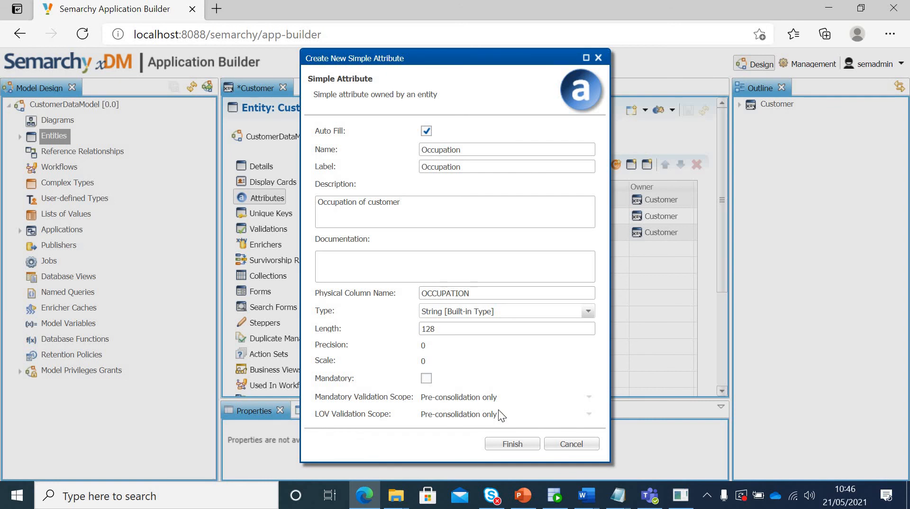
pyautogui.click(512, 444)
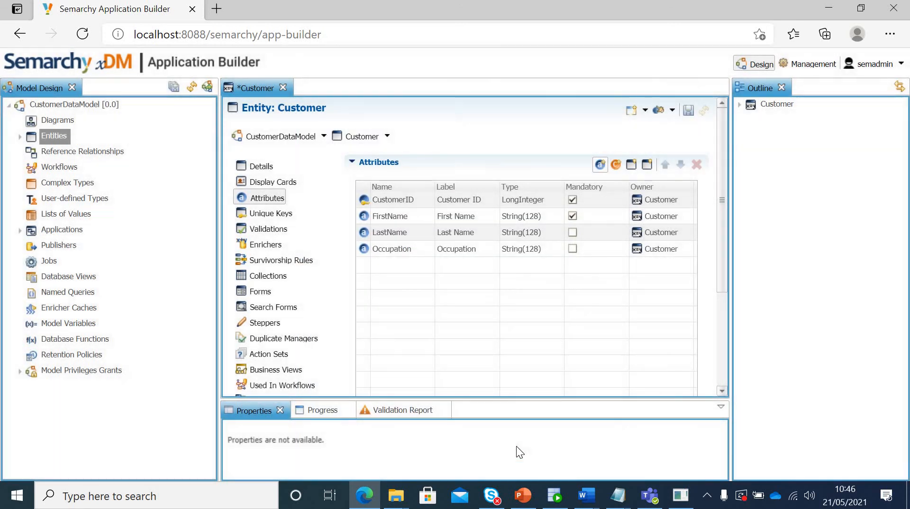
pyautogui.moveTo(688, 111)
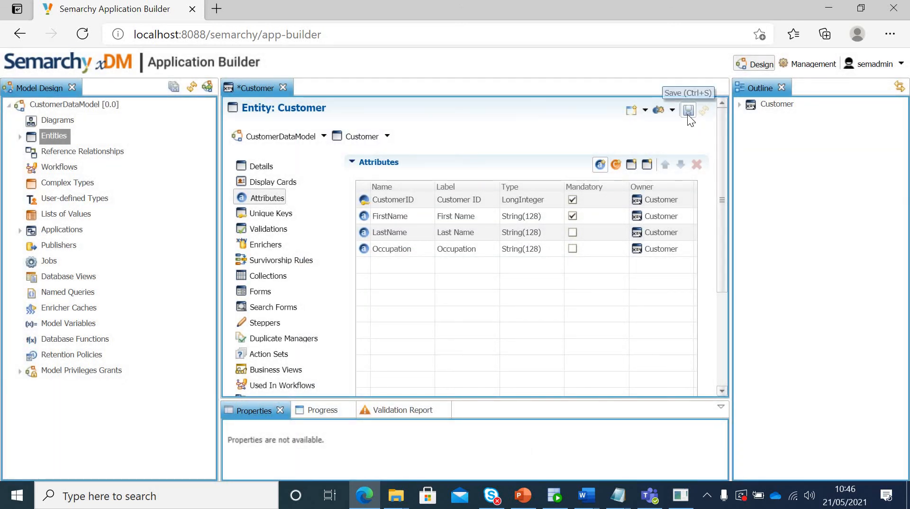
# Save the Customer entity with its four attributes.
pyautogui.click(689, 110)
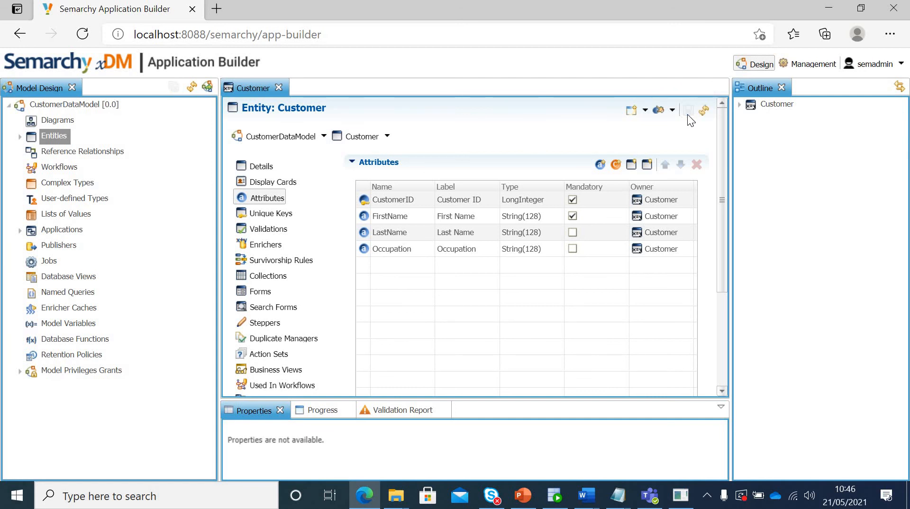